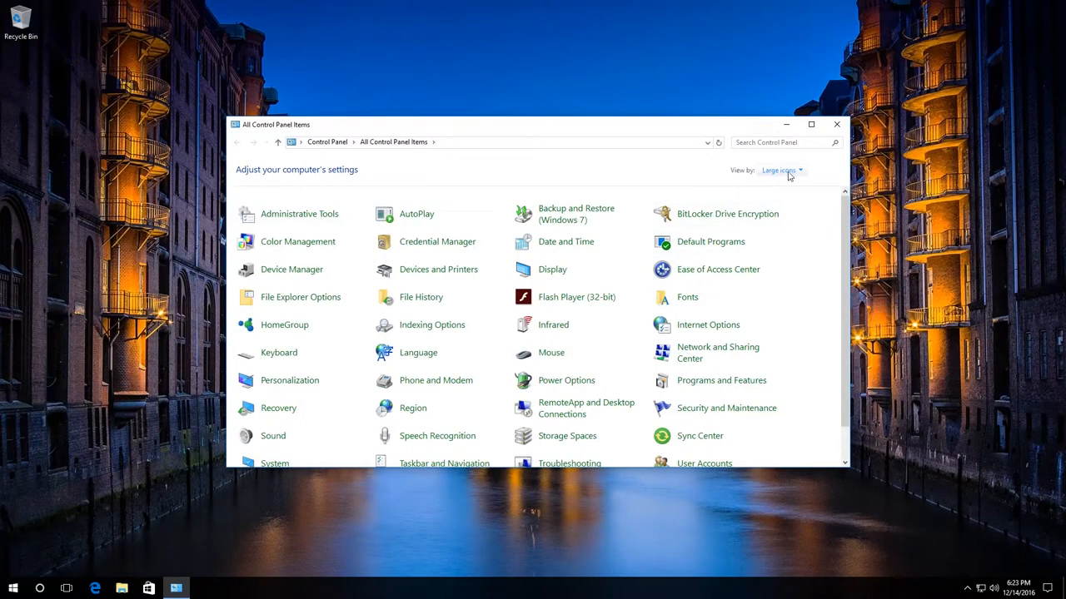
mouse_move(769, 174)
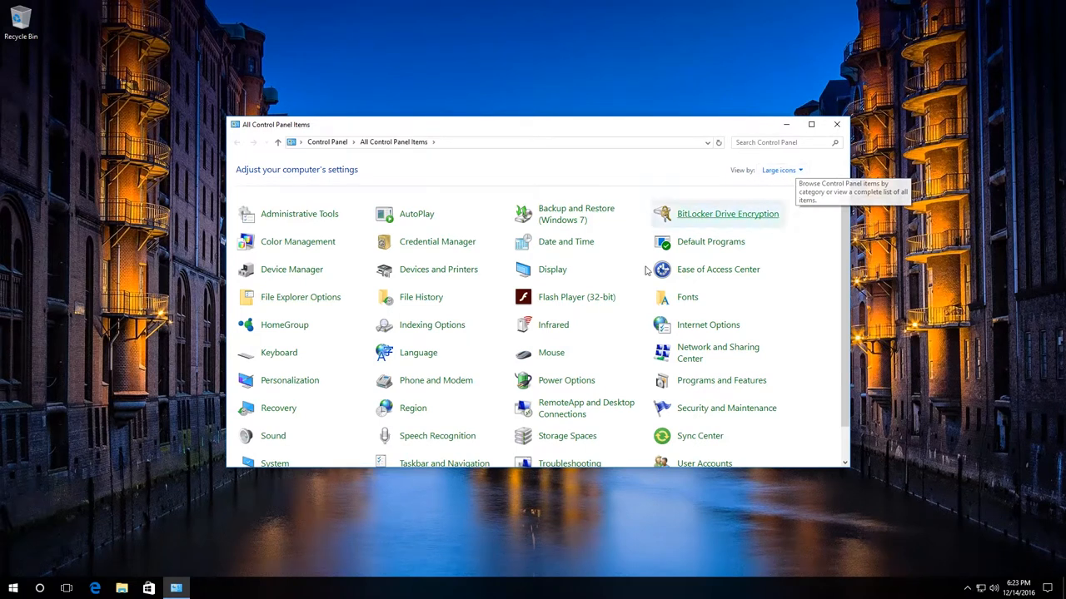
- Open the Recovery page from All Control Panel Items
left_click(278, 408)
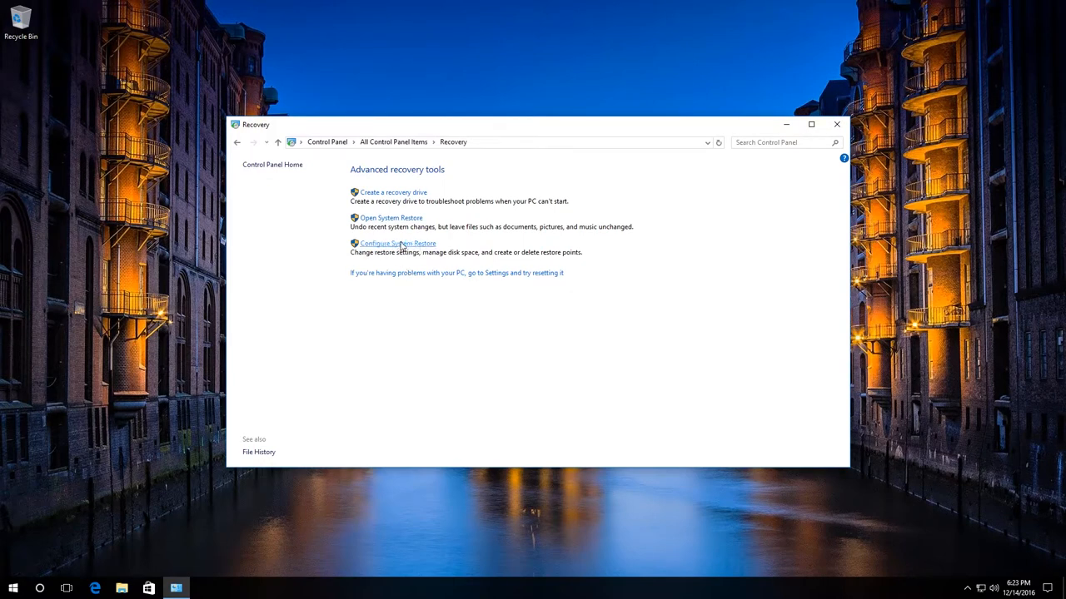
- Create a manual restore point with a typed description via Configure System Restore, then close the windows
left_click(396, 243)
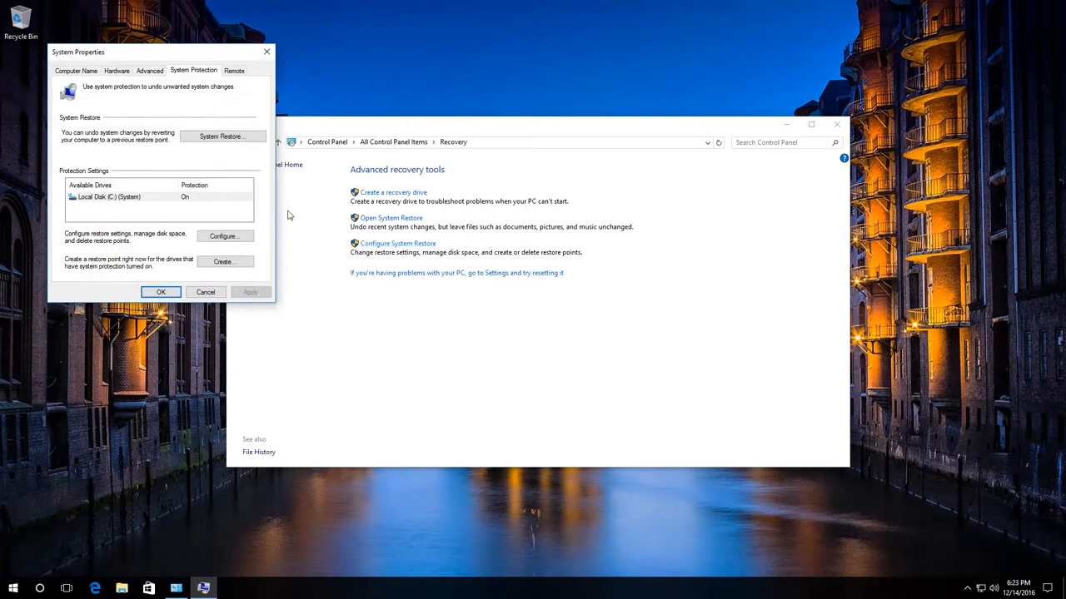
mouse_move(217, 80)
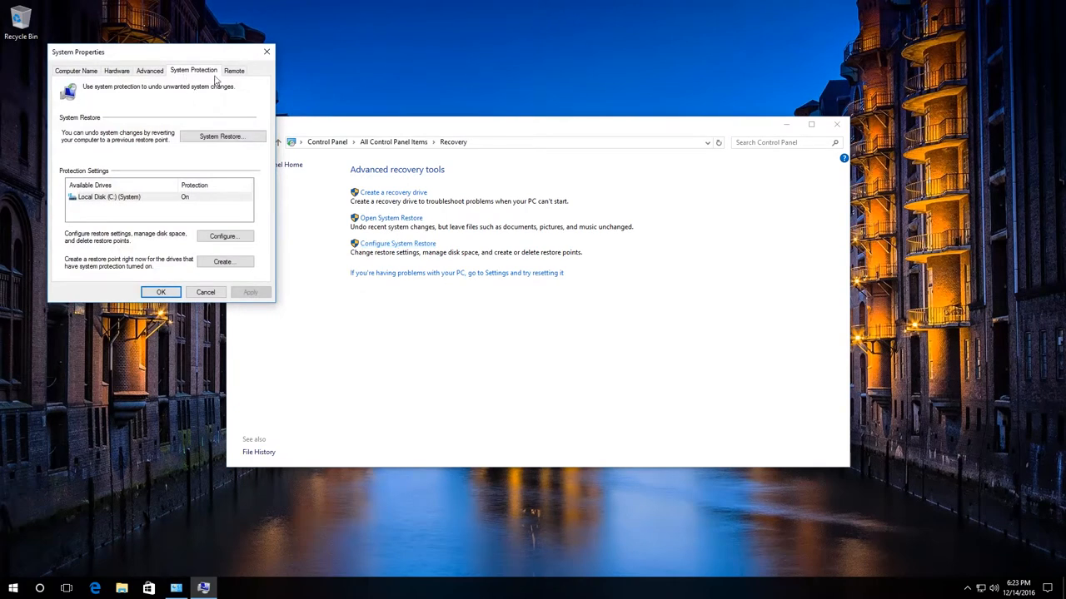
mouse_move(195, 97)
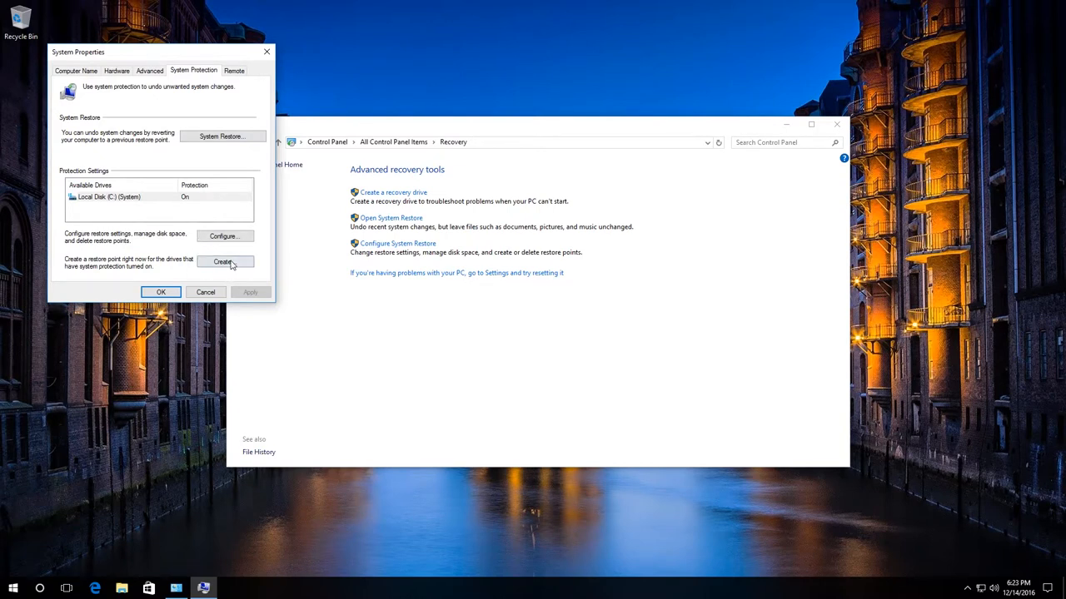
left_click(223, 262)
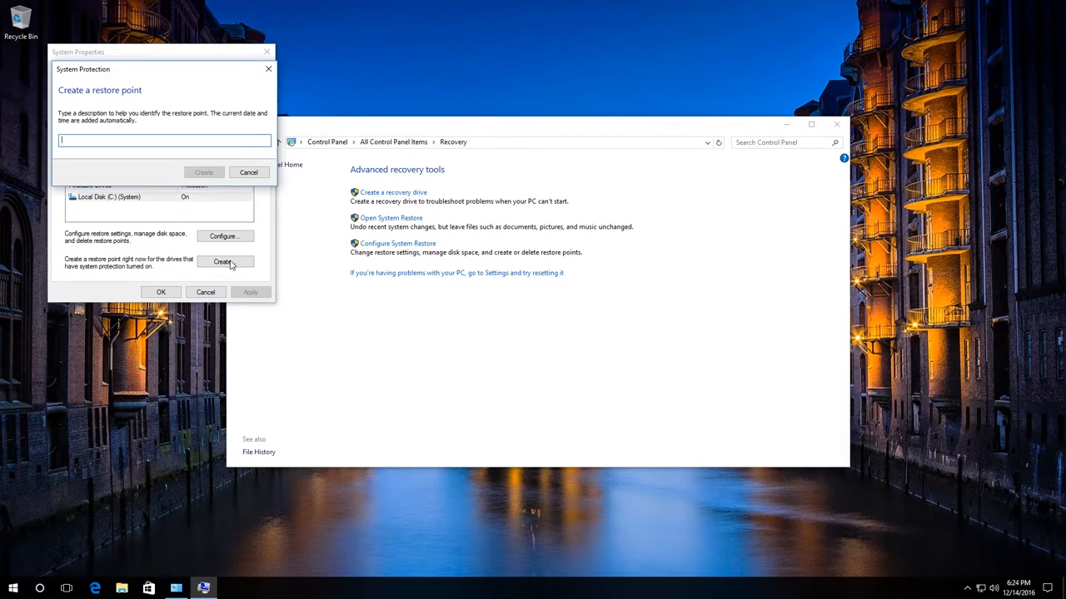
type("Restore Po")
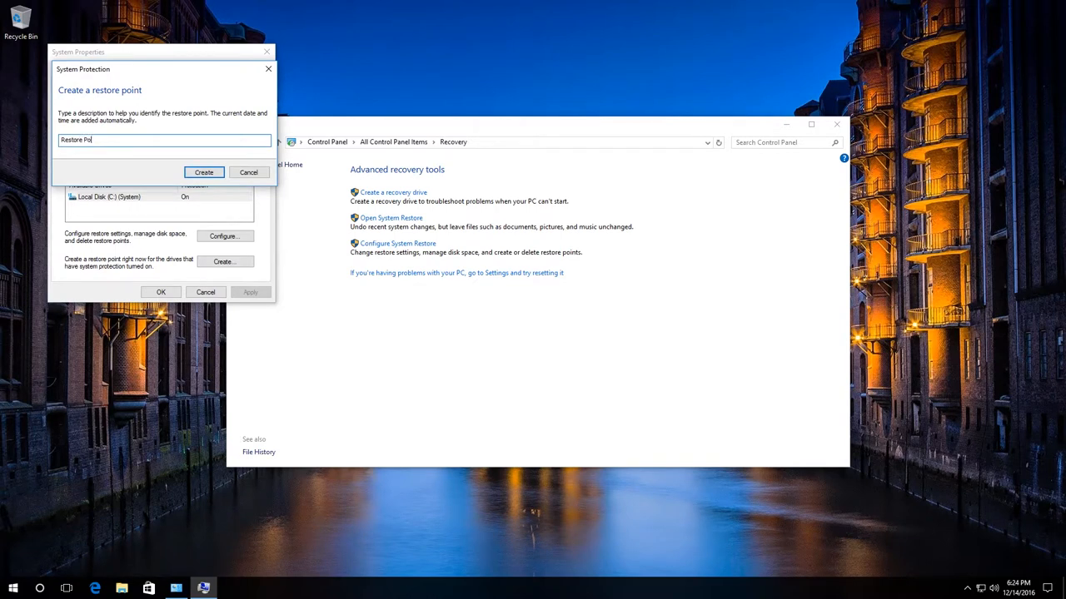
type("int")
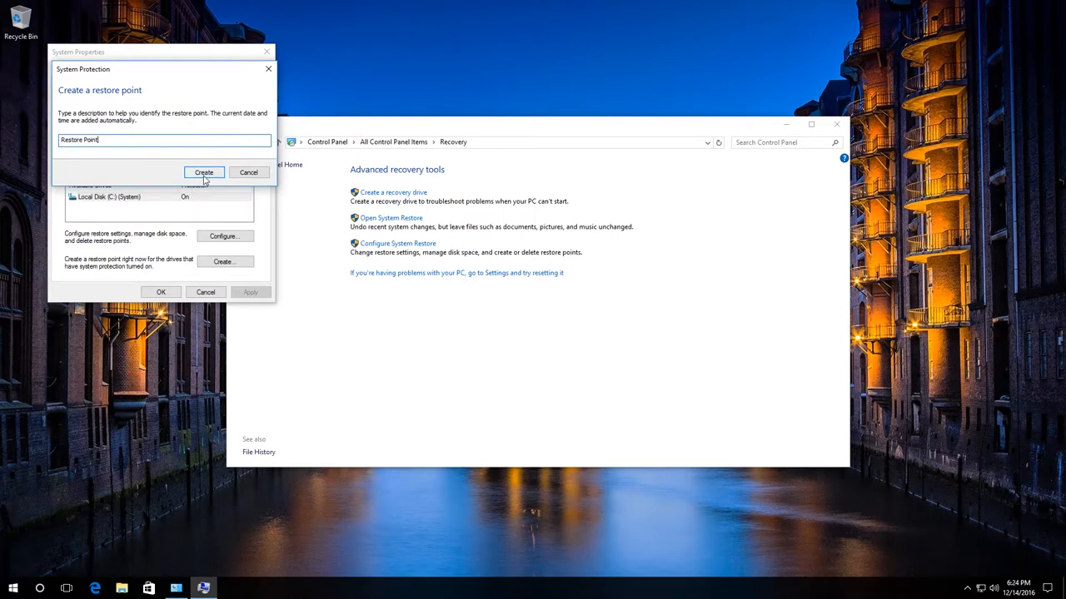
left_click(203, 172)
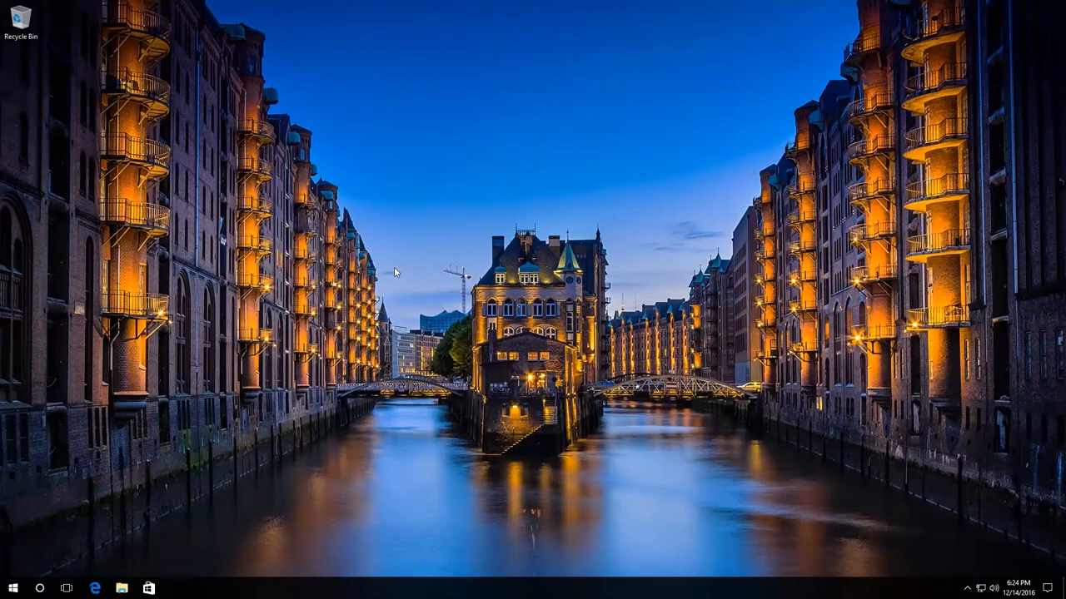
mouse_move(141, 510)
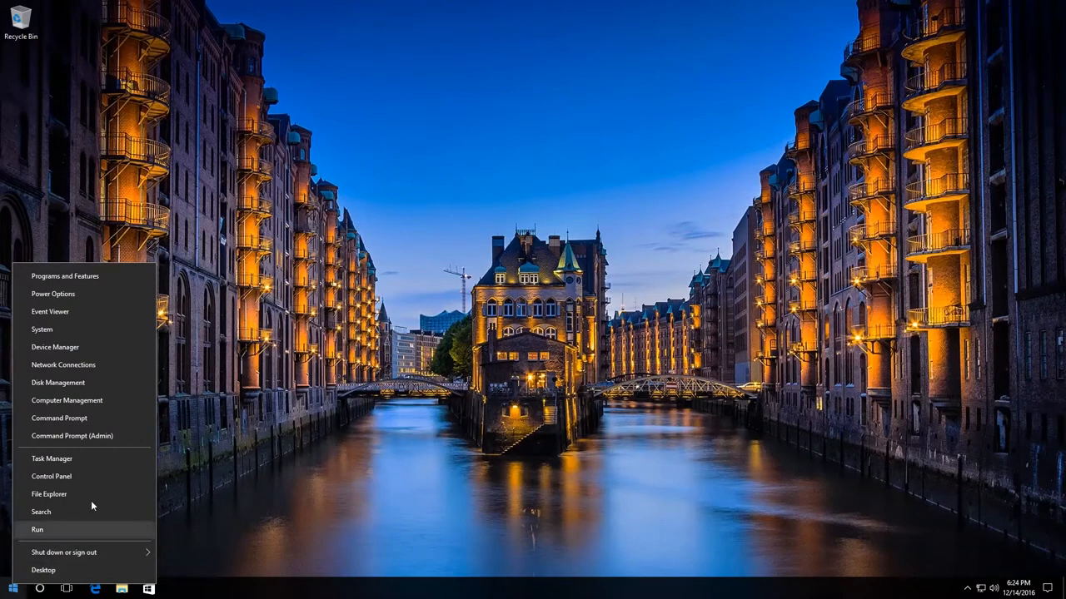
- Reopen Control Panel and open the Administrative Tools folder
left_click(50, 476)
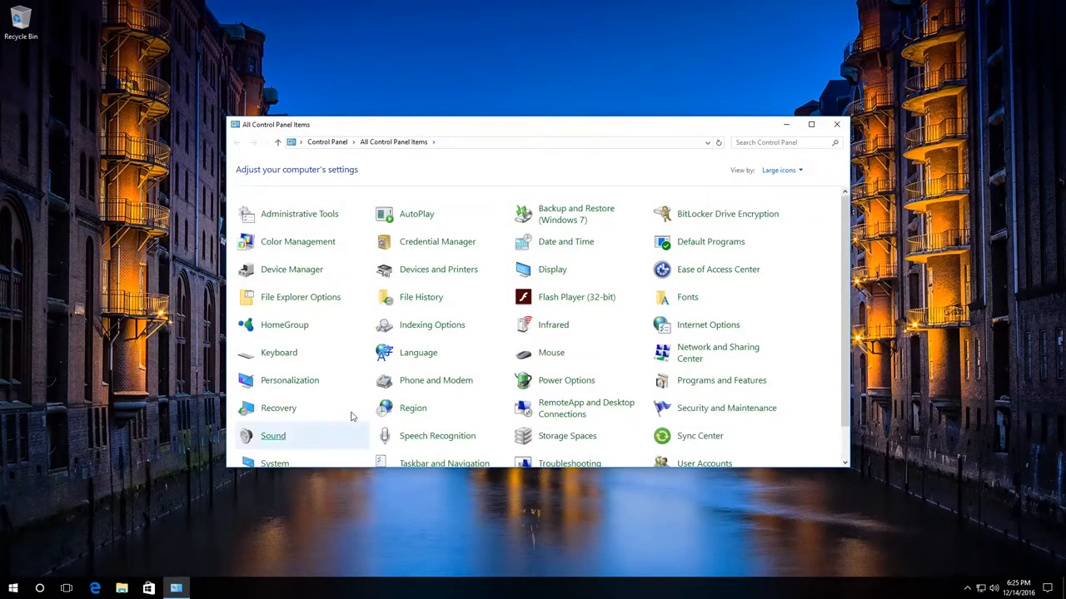
mouse_move(296, 241)
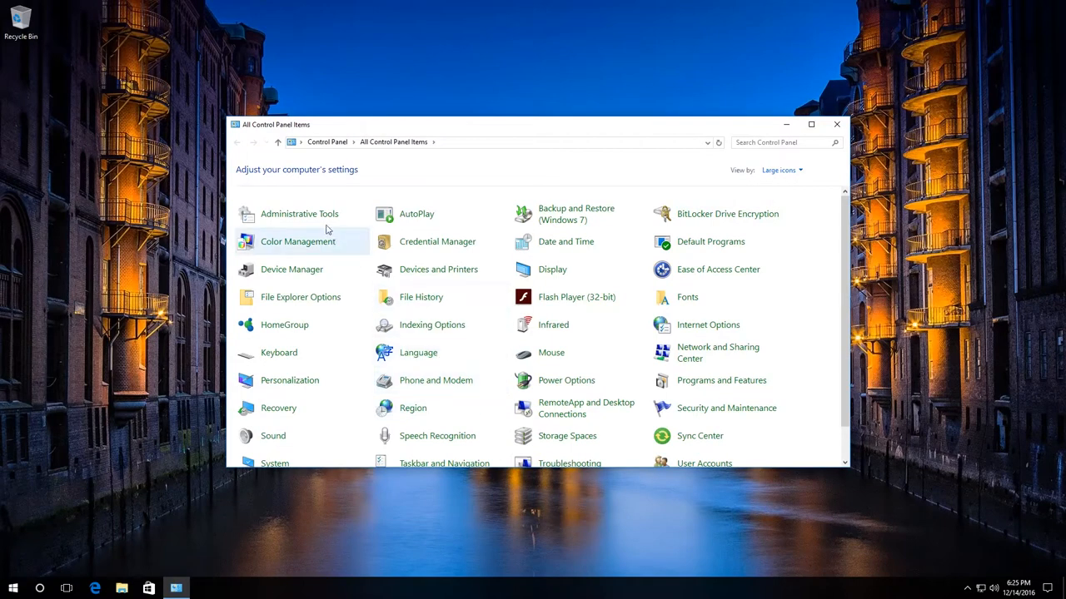
mouse_move(300, 213)
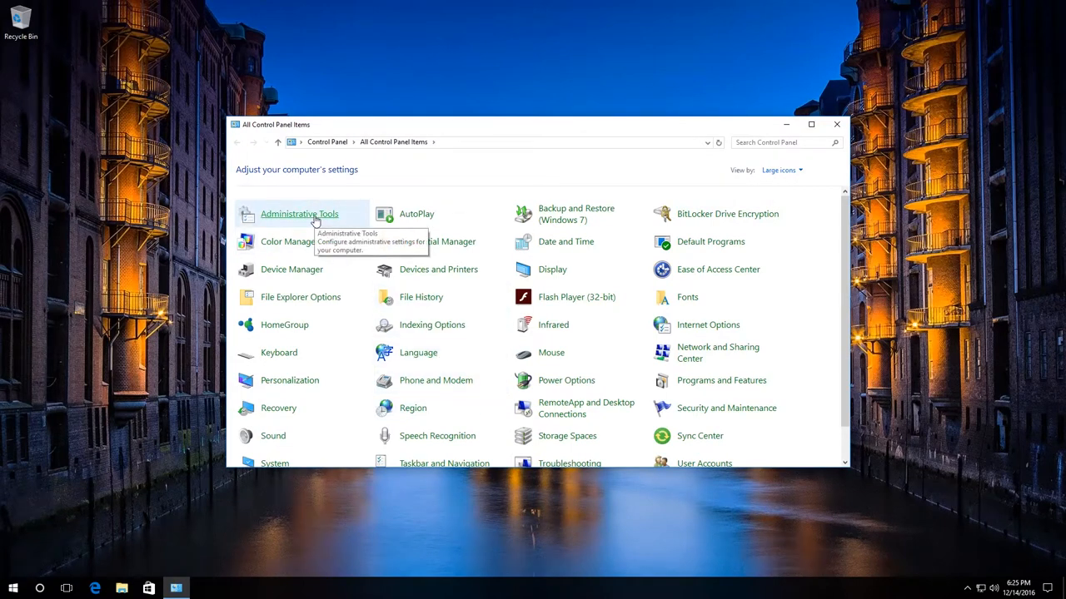
double_click(300, 213)
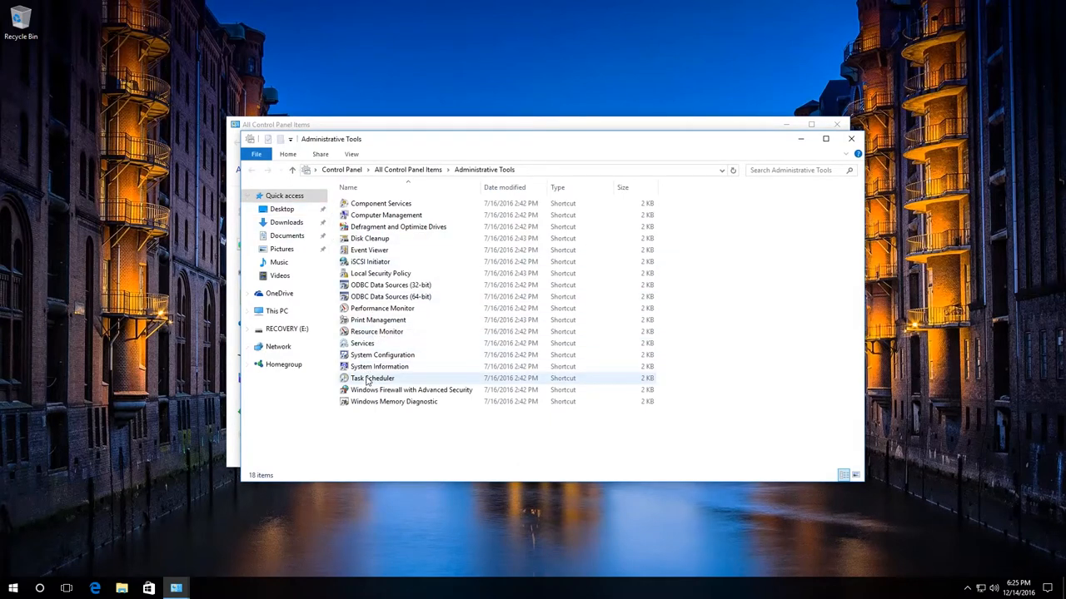
- Launch Task Scheduler and maximize its window
double_click(373, 378)
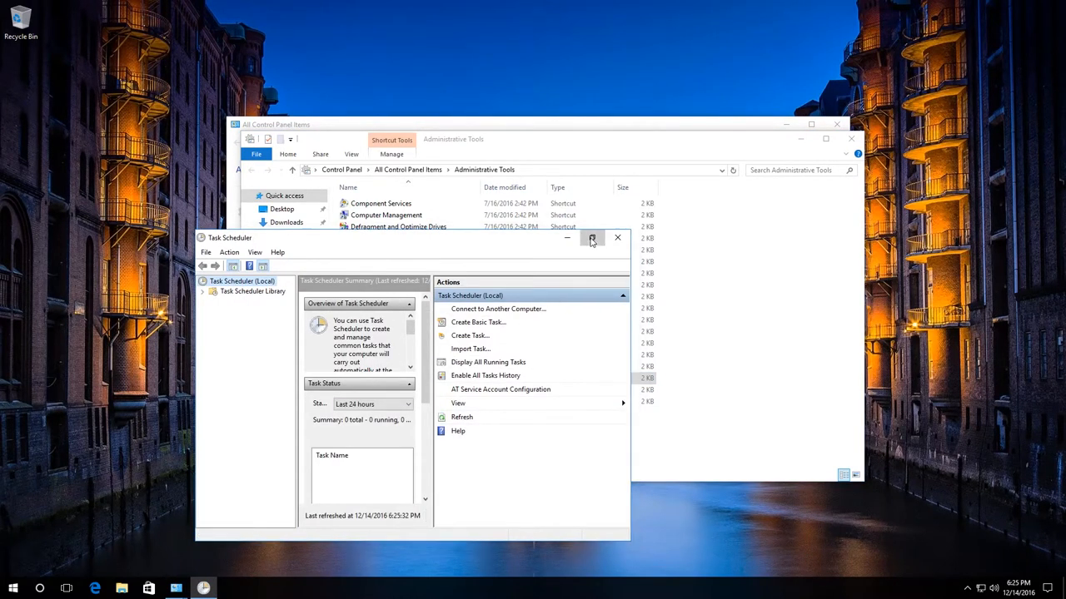
left_click(593, 240)
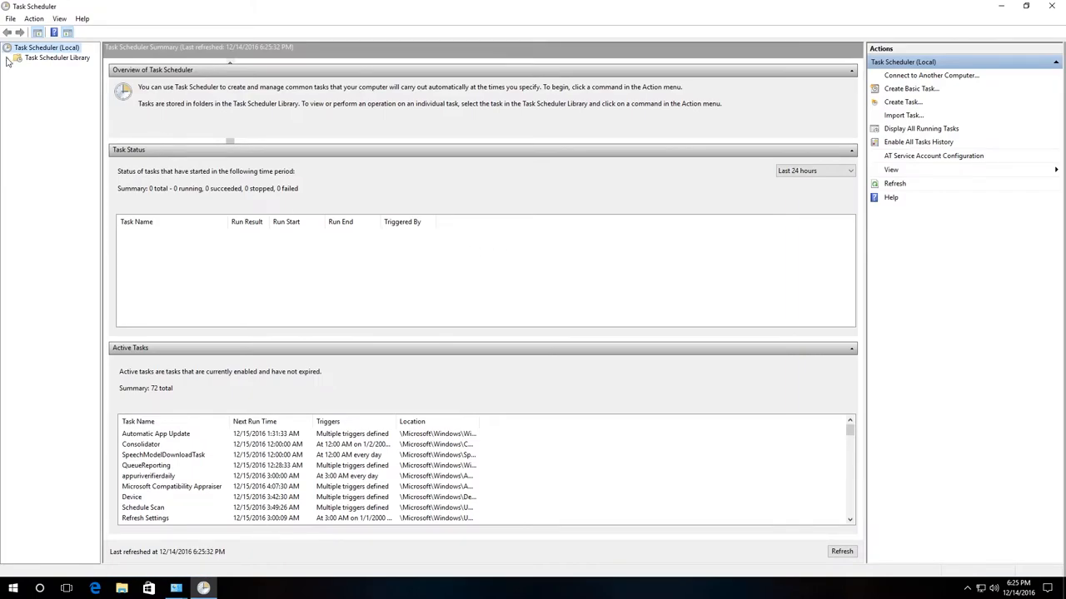
- Expand Task Scheduler Library > Microsoft > Windows and browse its task subfolders
left_click(7, 56)
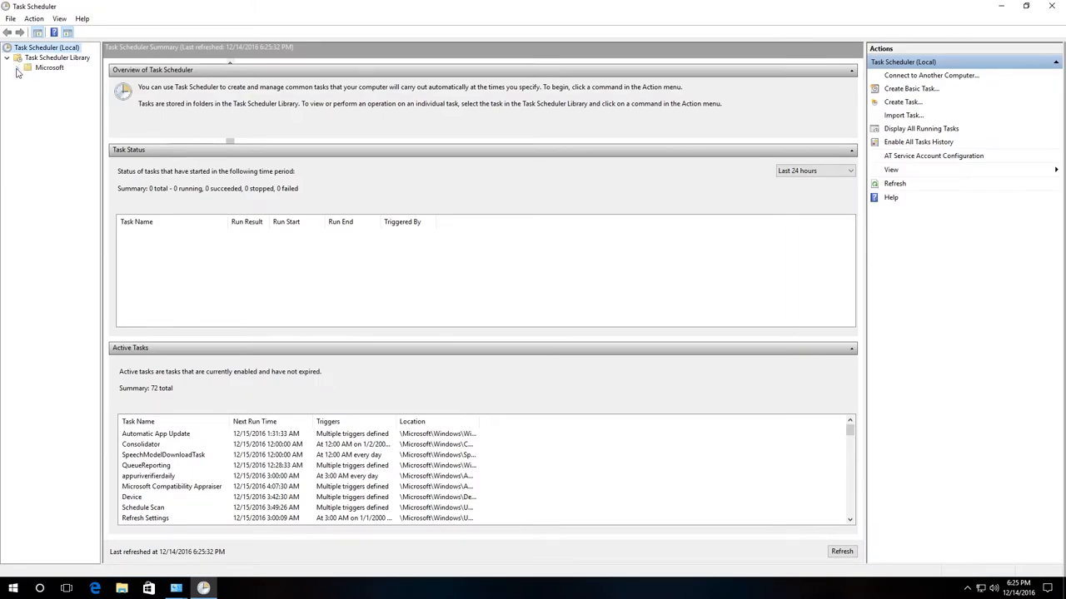
left_click(20, 66)
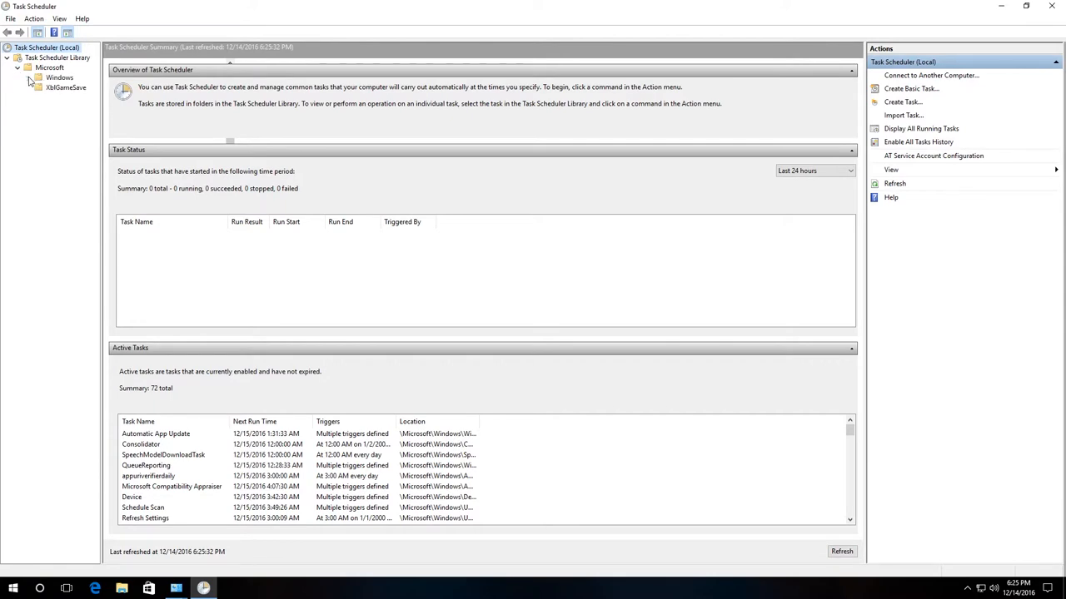
left_click(28, 78)
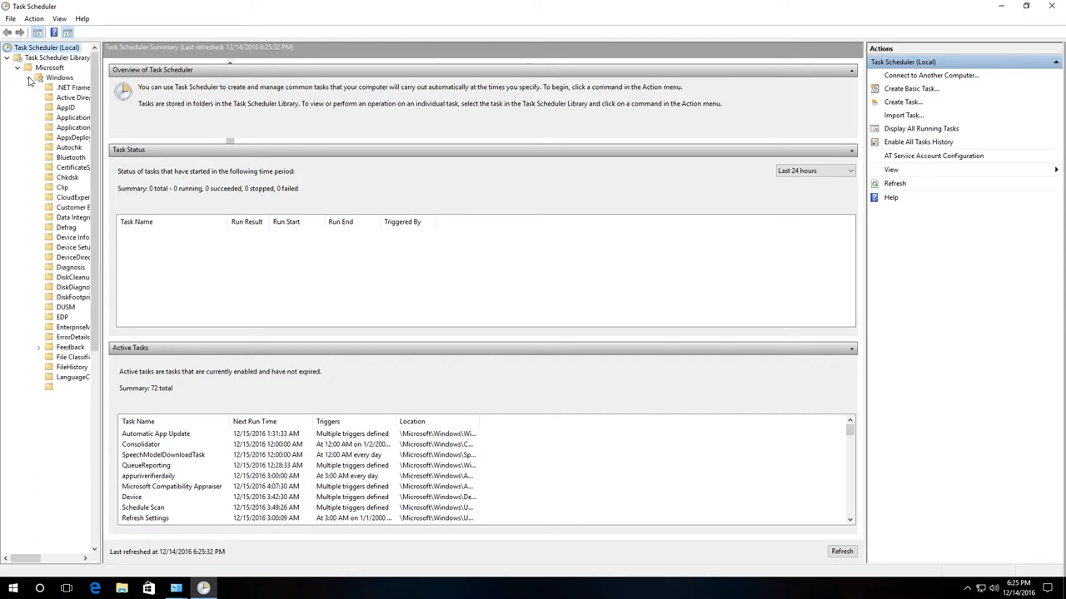
scroll("down", 3)
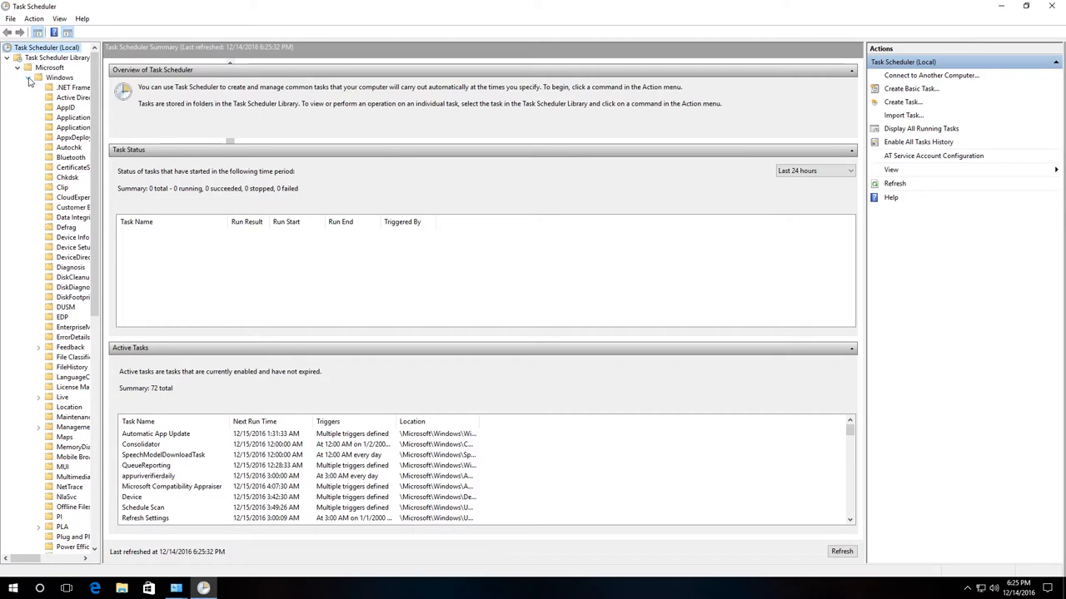
mouse_move(73, 96)
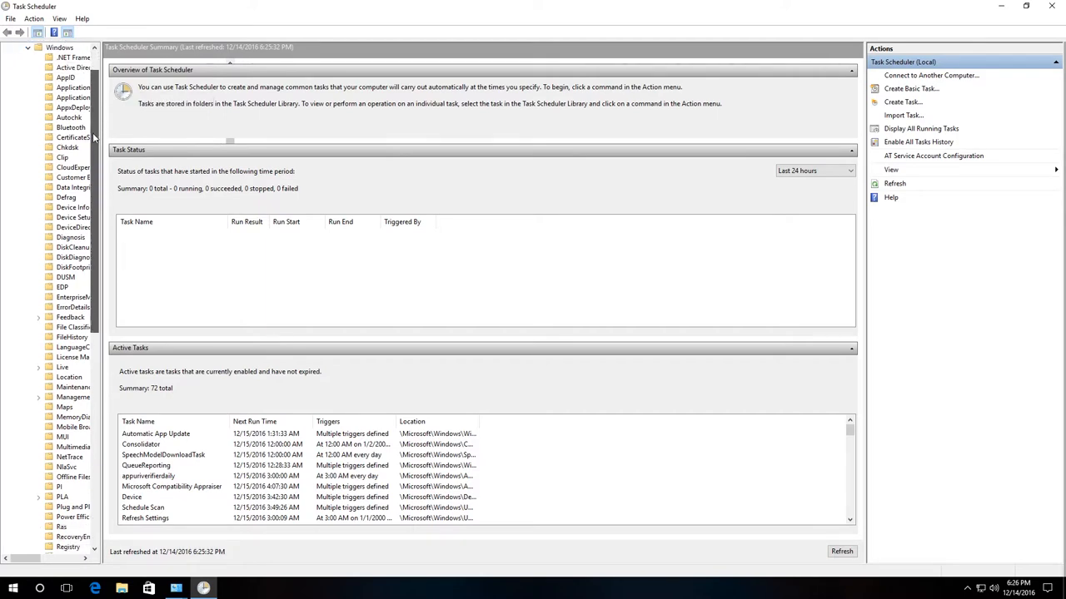
scroll("down", 3)
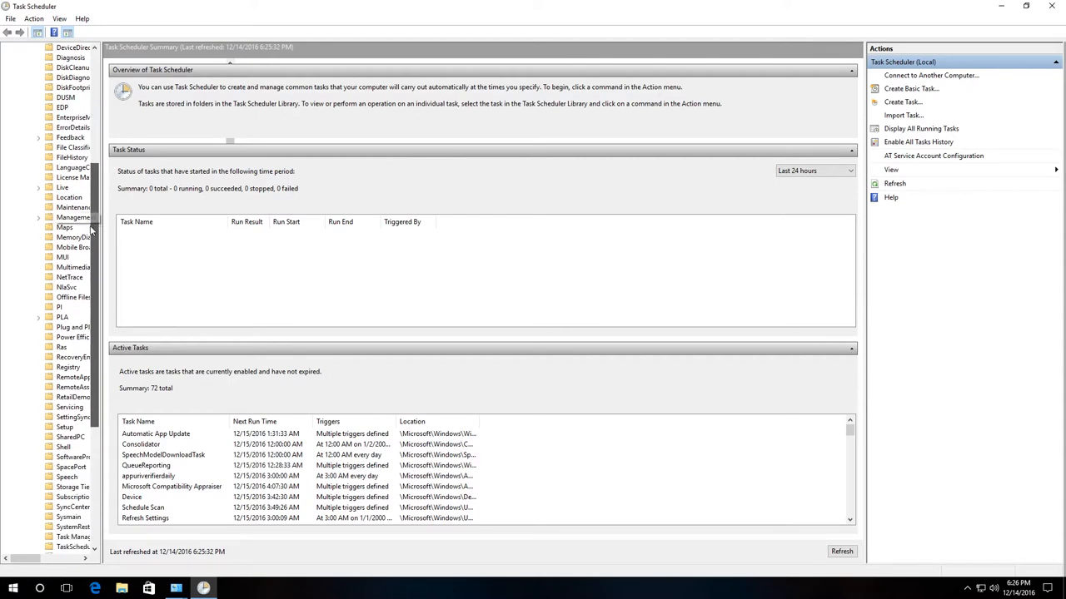
scroll("down", 3)
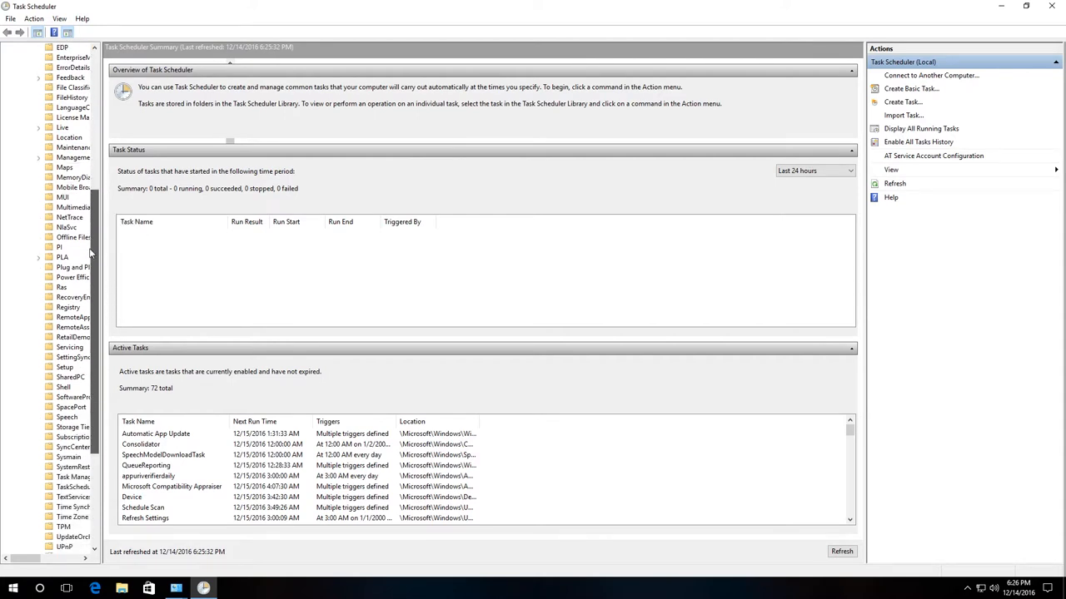
scroll("down", 3)
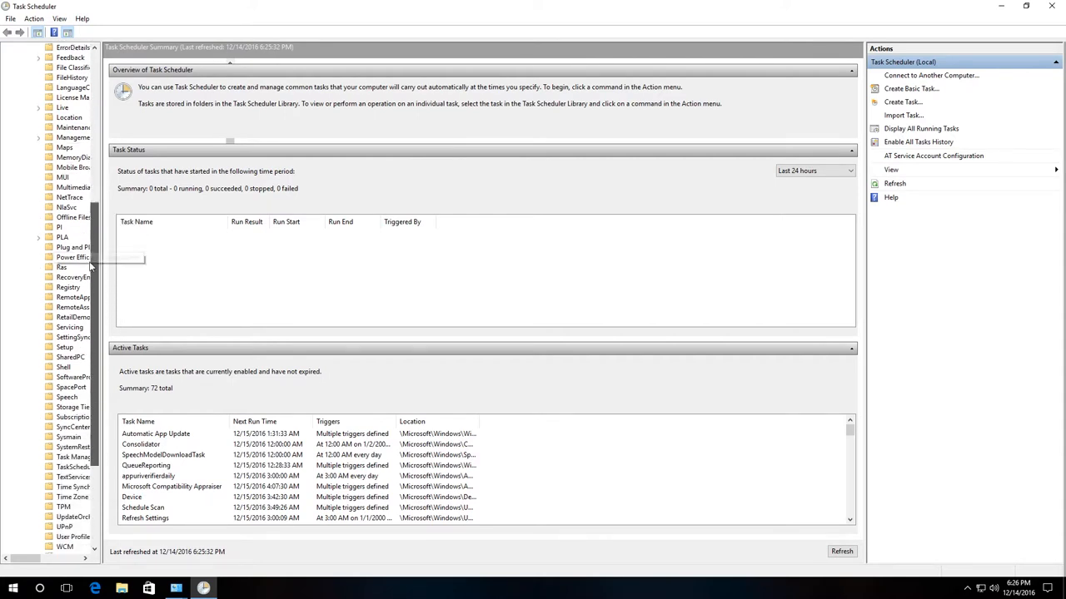
scroll("down", 3)
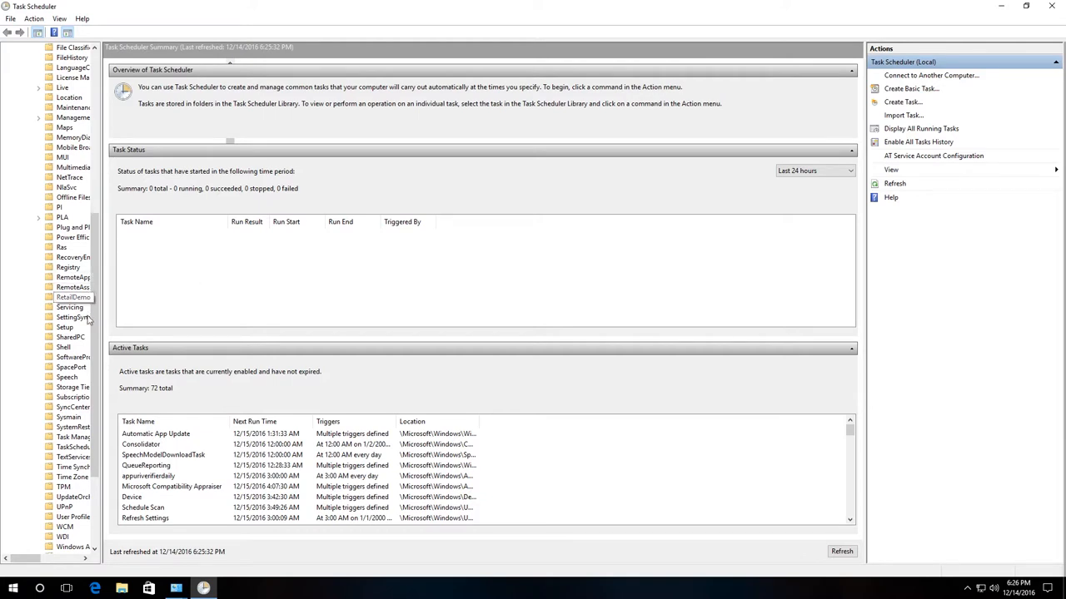
mouse_move(98, 418)
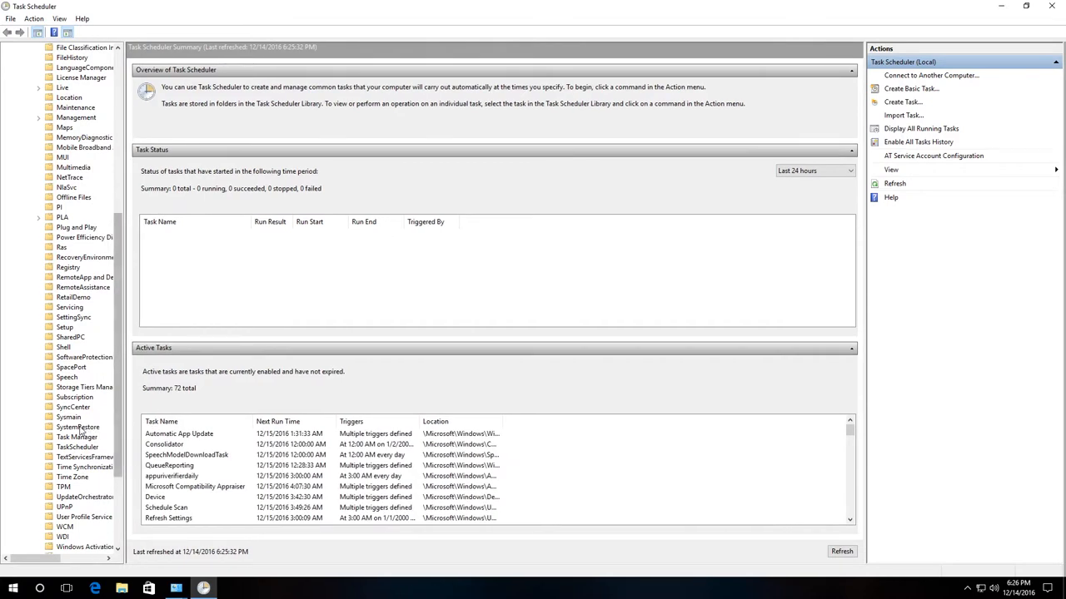
- Select the SystemRestore folder and view its SR restore-point task
left_click(77, 427)
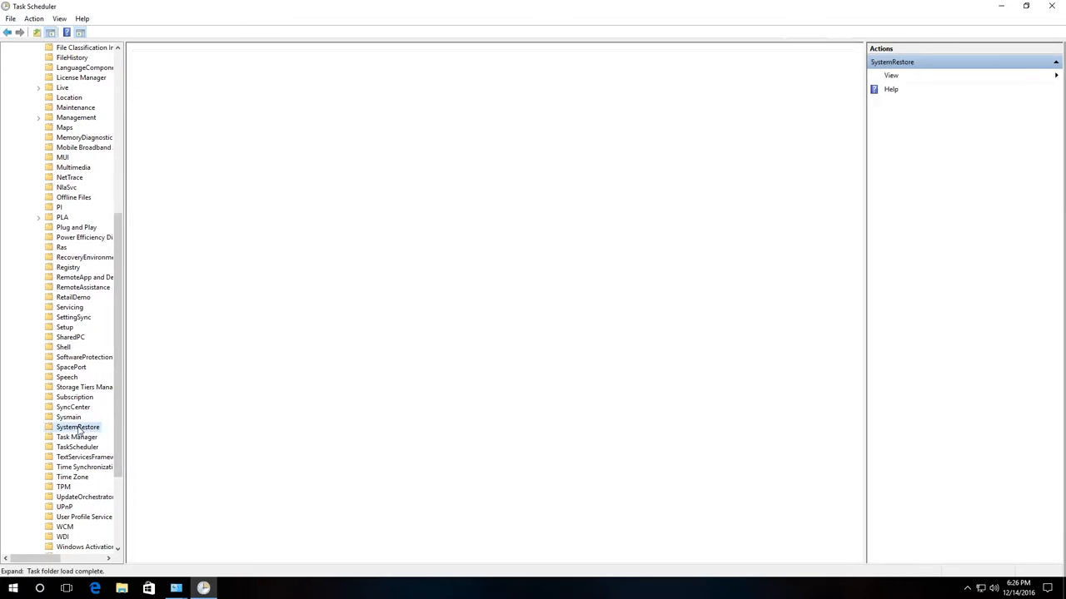
left_click(77, 426)
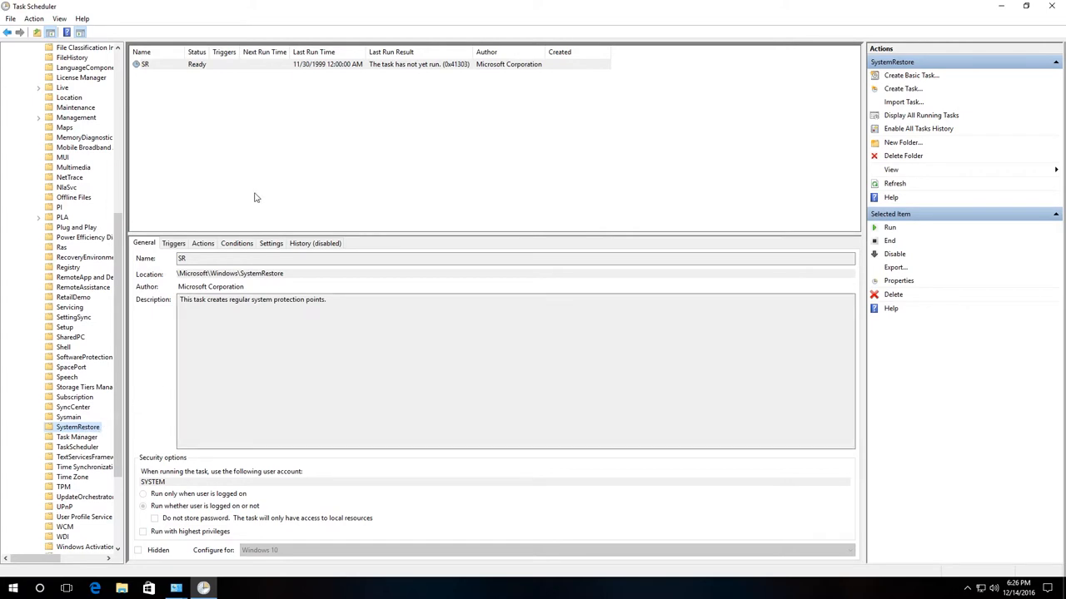
mouse_move(303, 70)
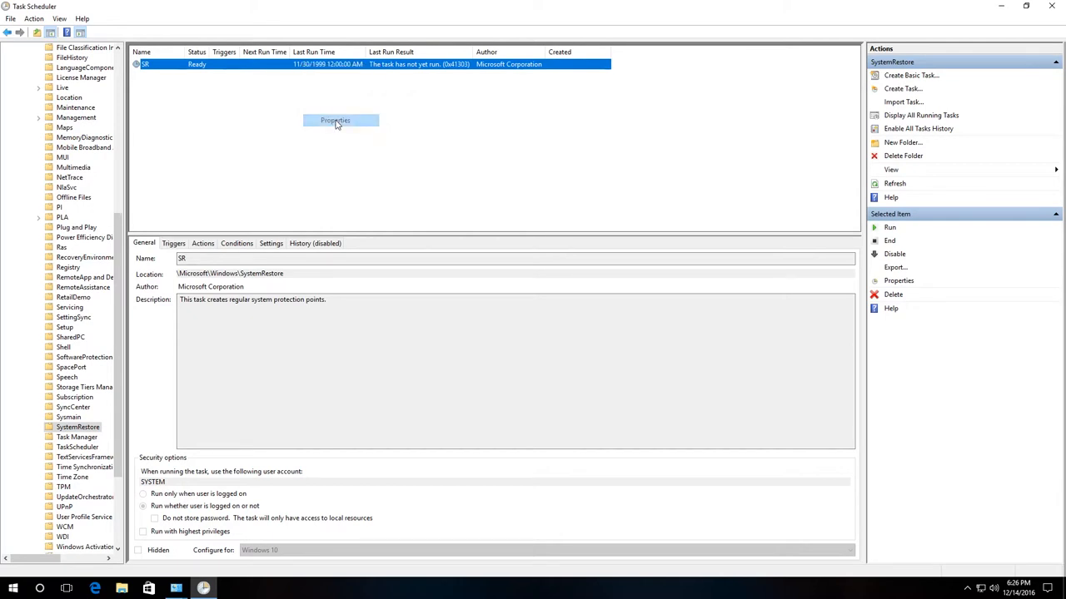
- Open the SR task's Properties, go to Triggers and start a new trigger
left_click(335, 120)
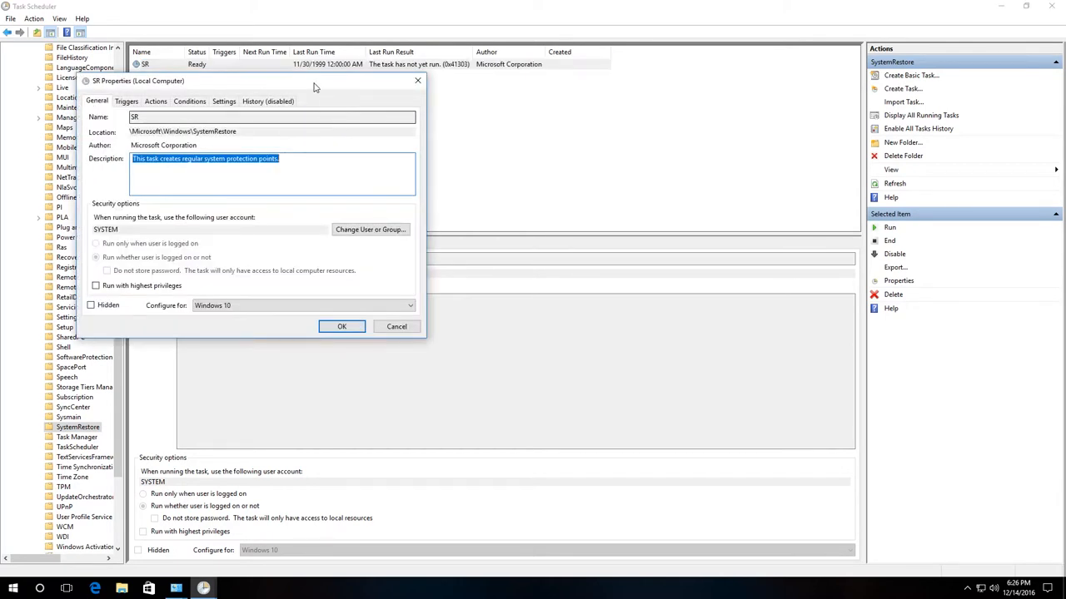
left_click_drag(315, 80, 486, 121)
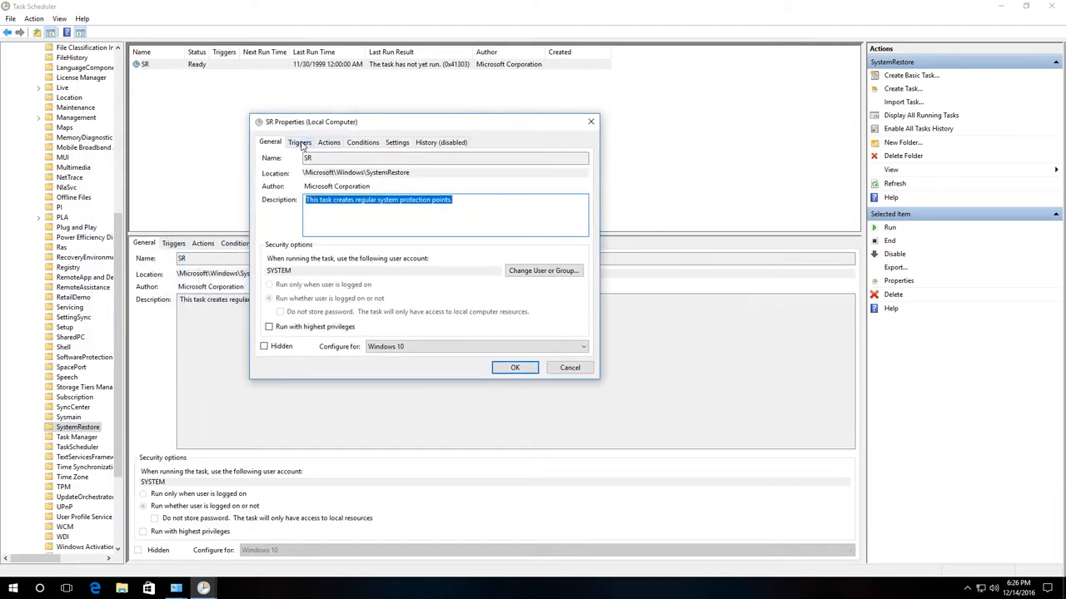
left_click(299, 142)
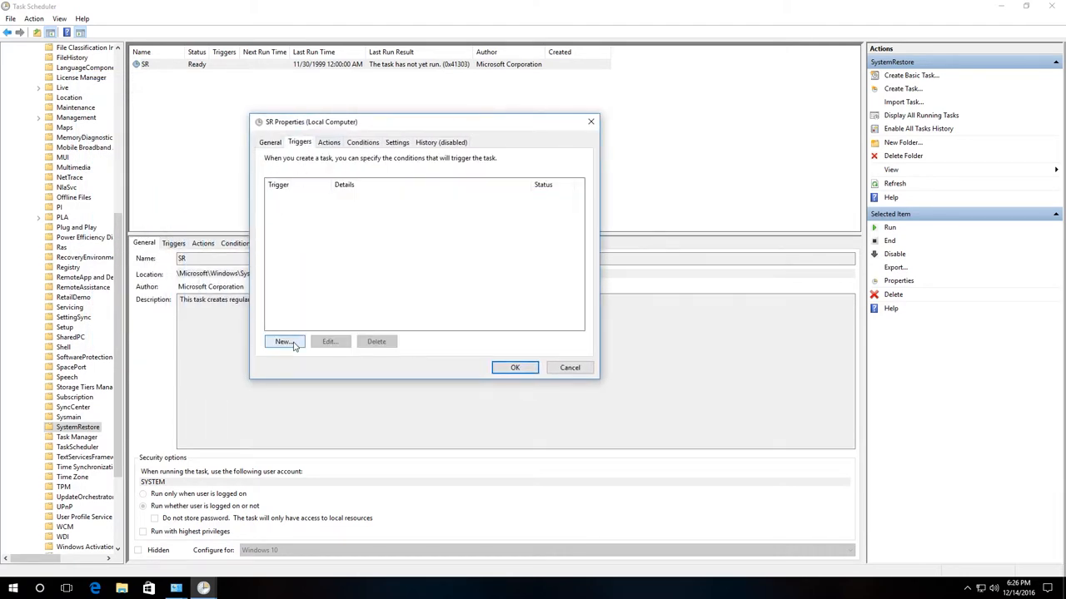
left_click(283, 342)
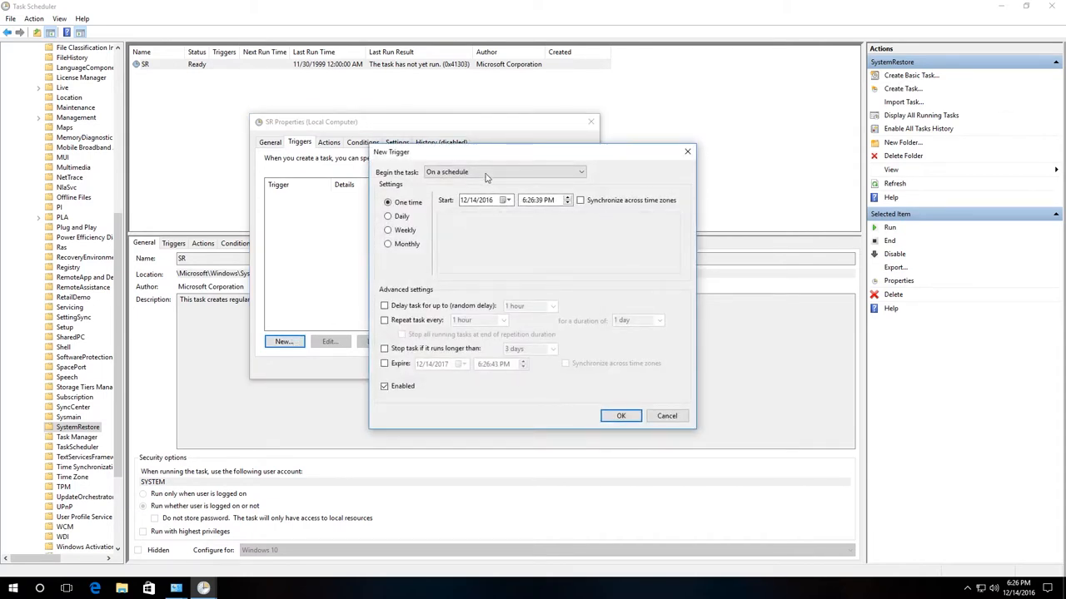
- Review the 'Begin the task' options for the new trigger, then close Task Scheduler
left_click(500, 172)
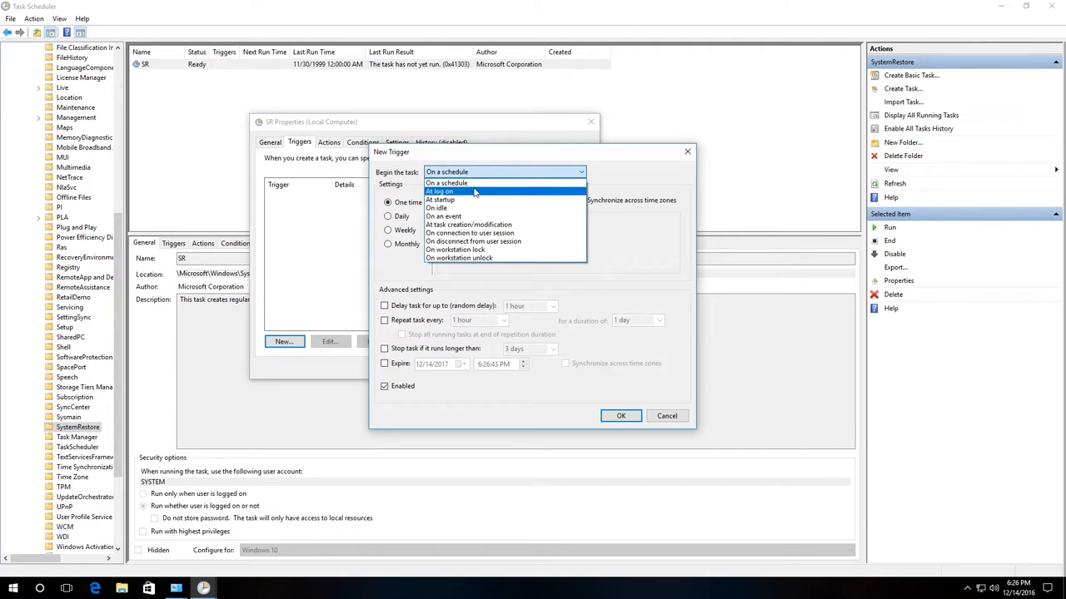
mouse_move(463, 208)
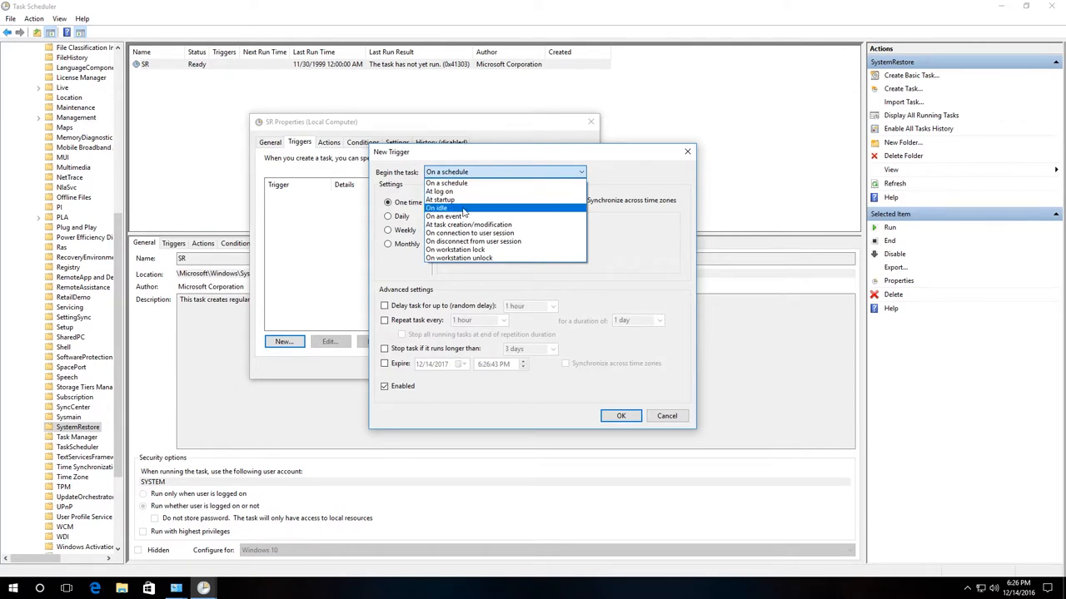
mouse_move(463, 200)
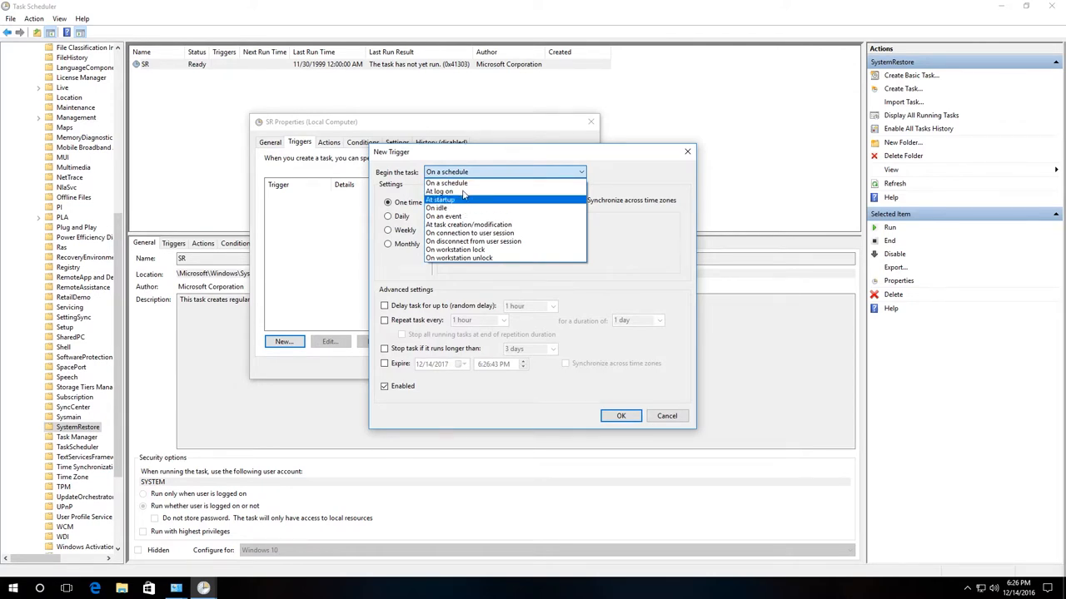
left_click(446, 181)
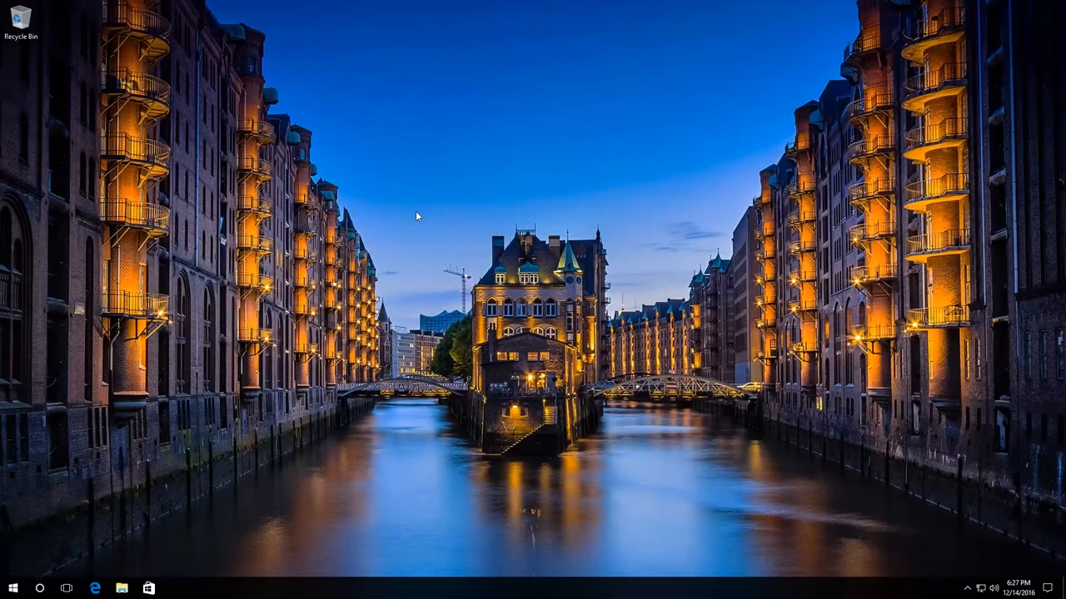
mouse_move(67, 527)
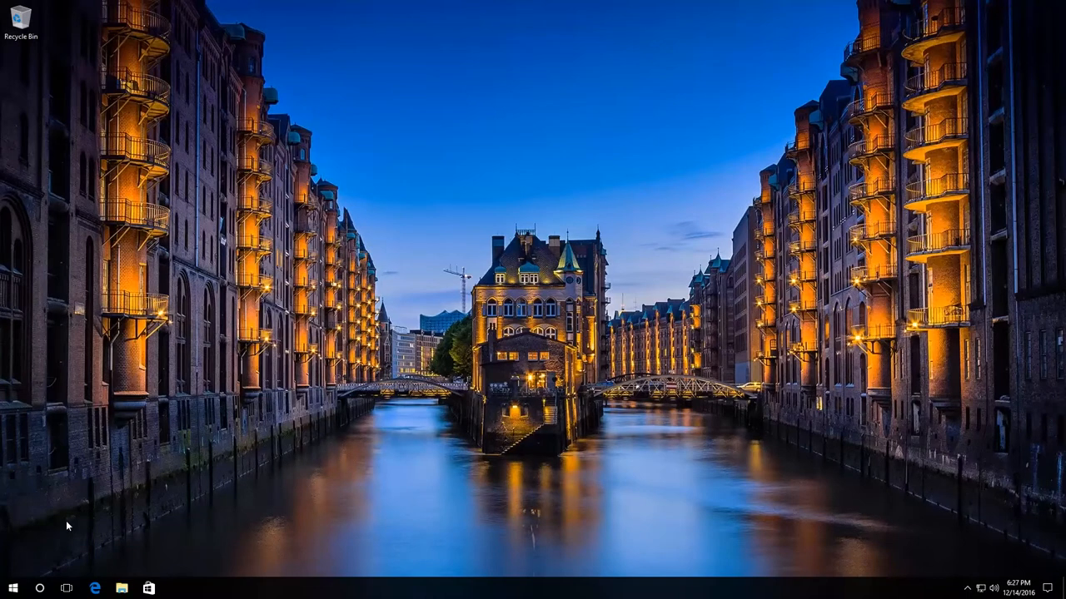
right_click(14, 589)
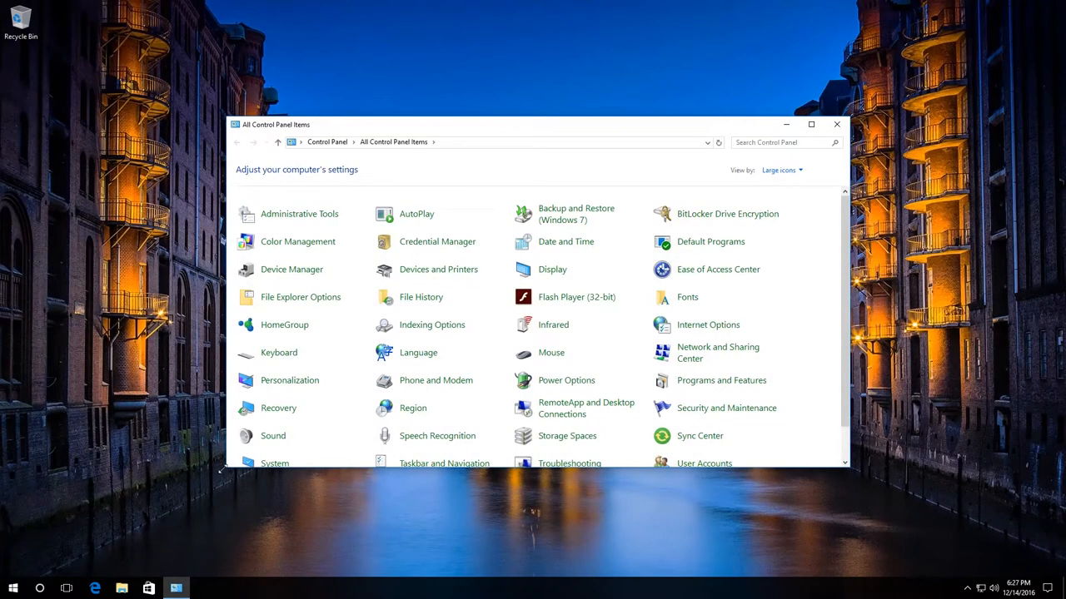
mouse_move(413, 408)
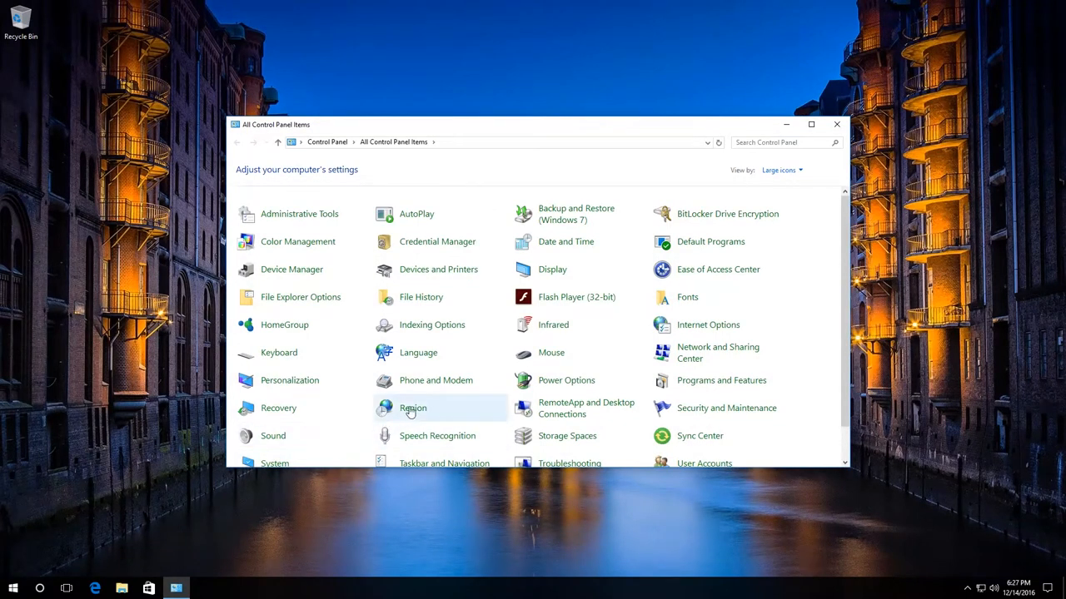
mouse_move(439, 396)
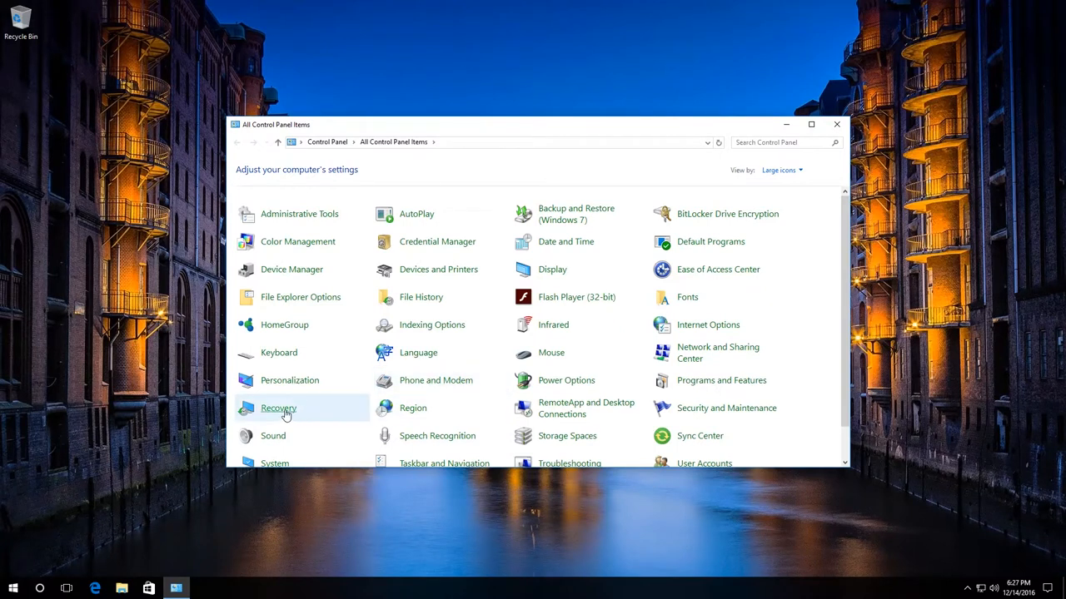
- Open the Recovery page again from Control Panel
left_click(278, 408)
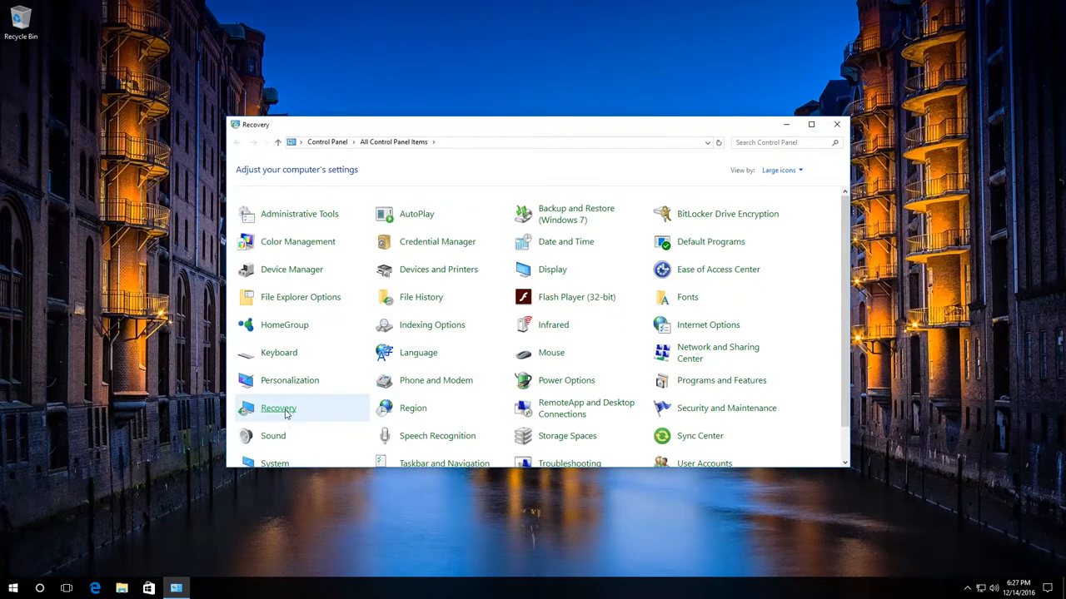
left_click(278, 408)
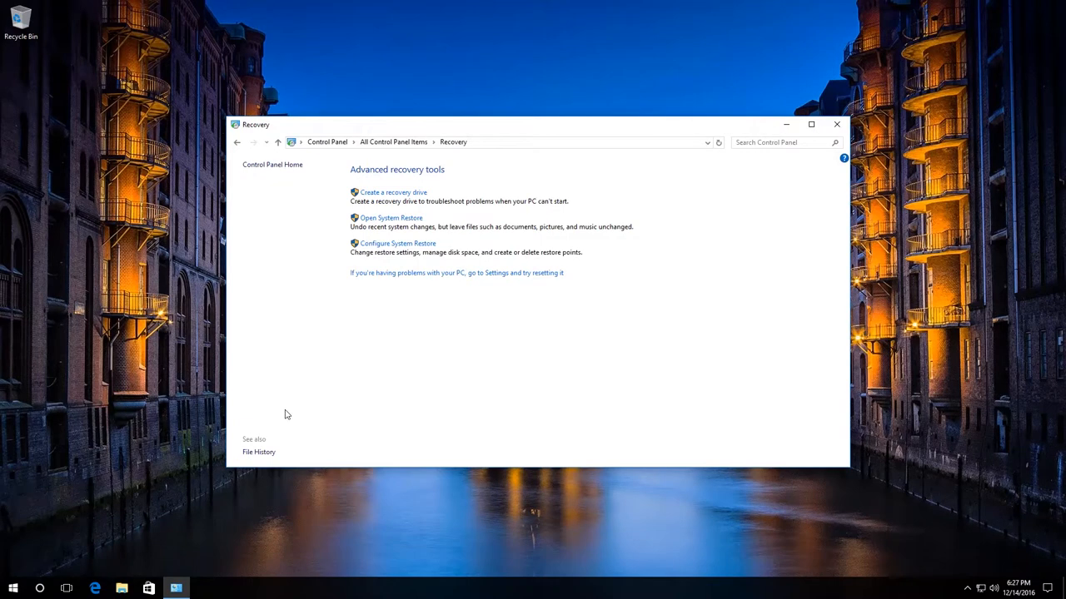
mouse_move(408, 308)
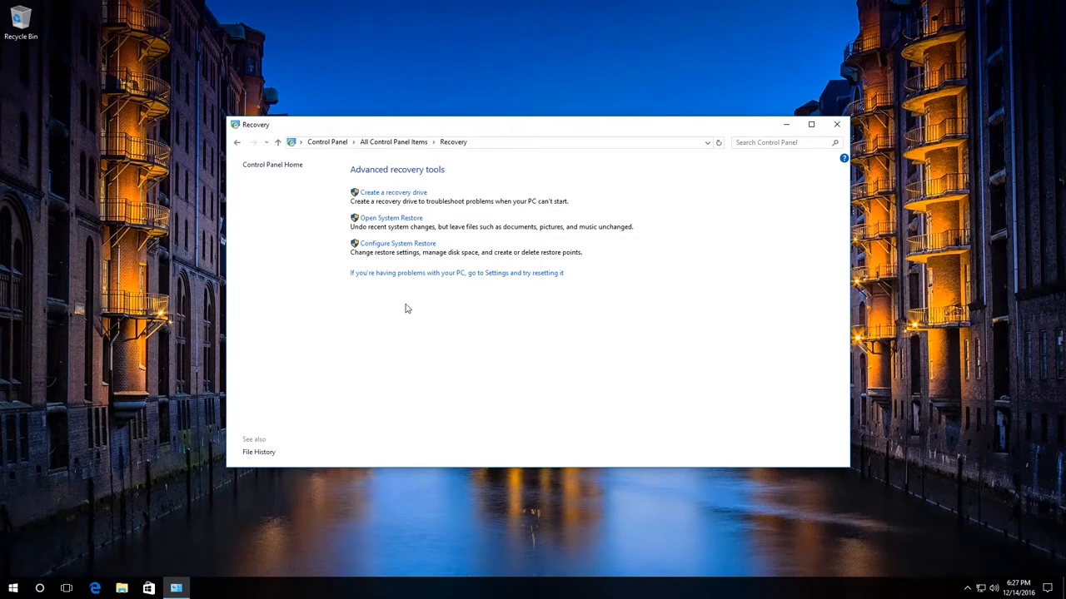
mouse_move(400, 220)
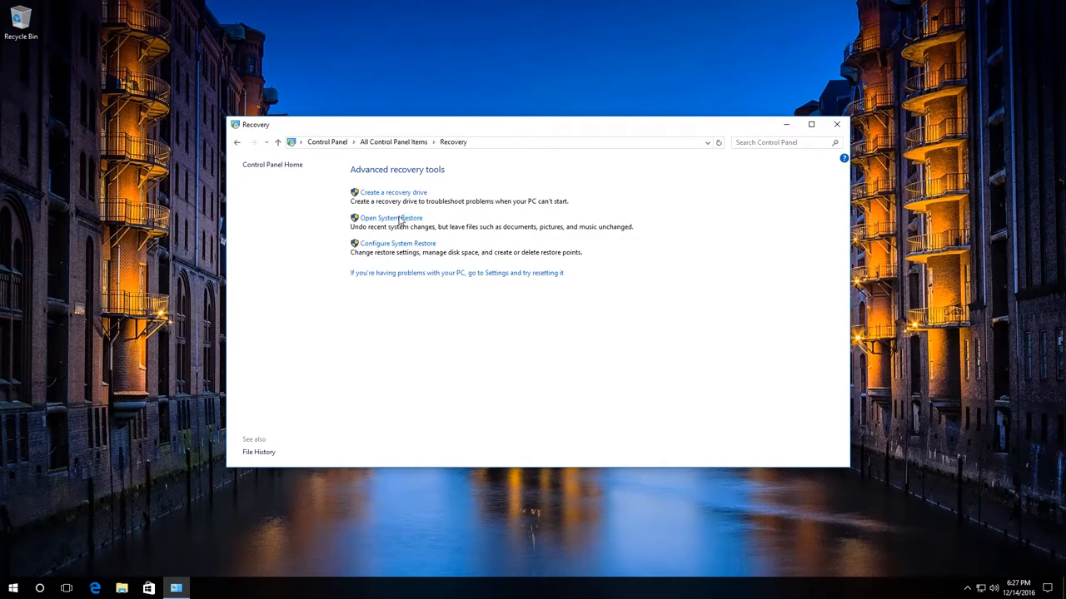
- Run System Restore to the manual restore point from 12/14/2016 6:24:25 PM and finish
left_click(389, 217)
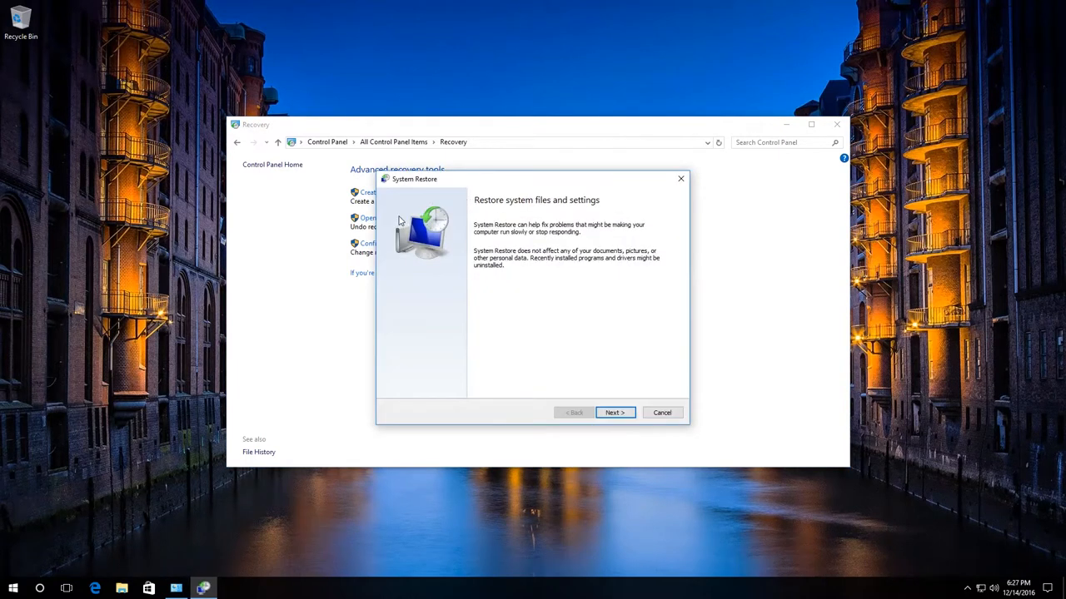
mouse_move(558, 348)
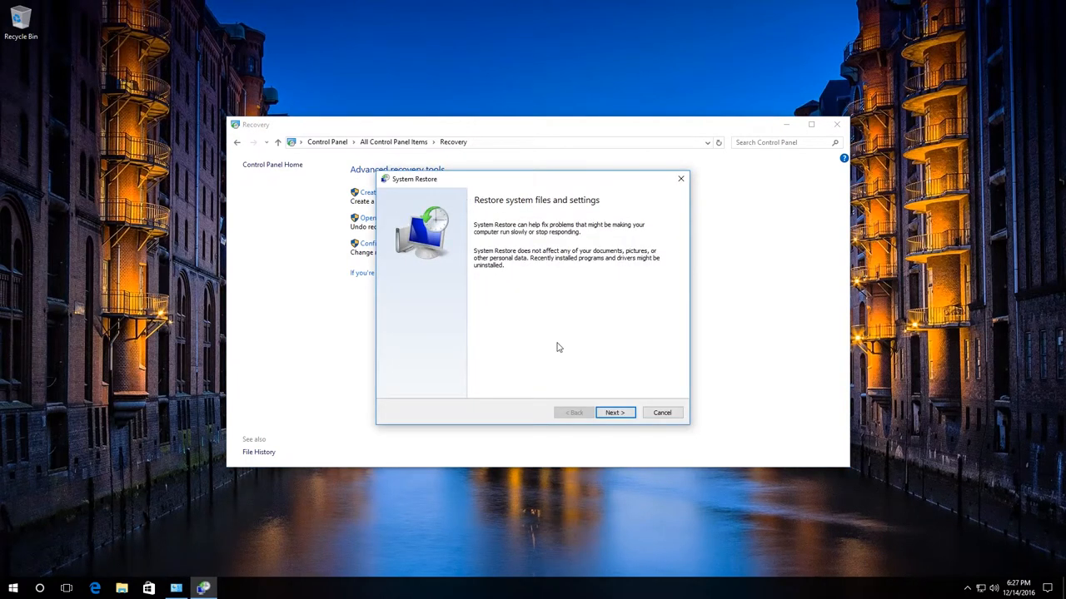
left_click(614, 413)
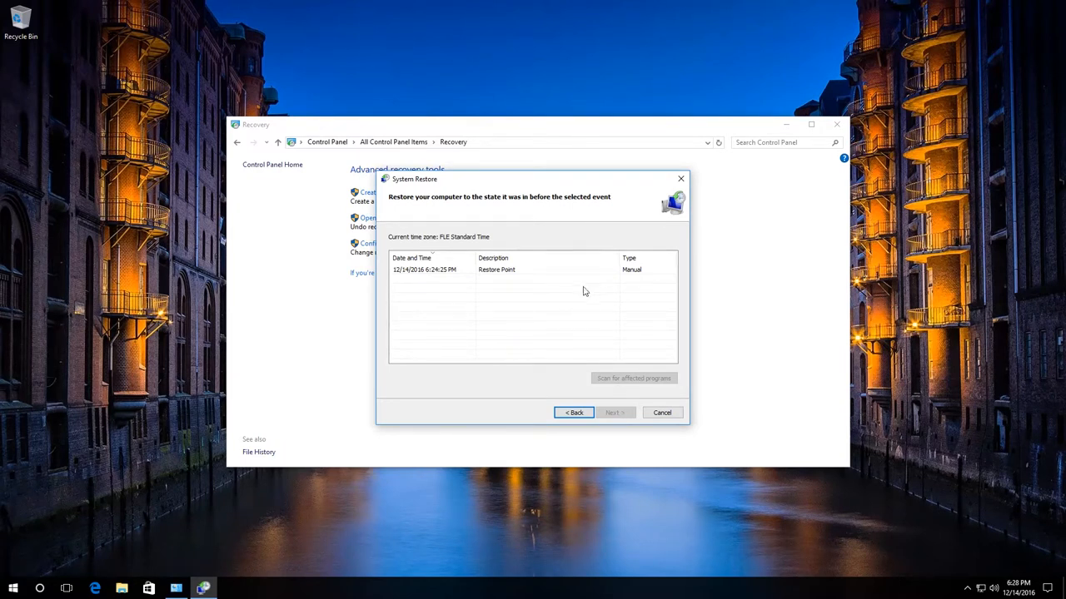
left_click(496, 270)
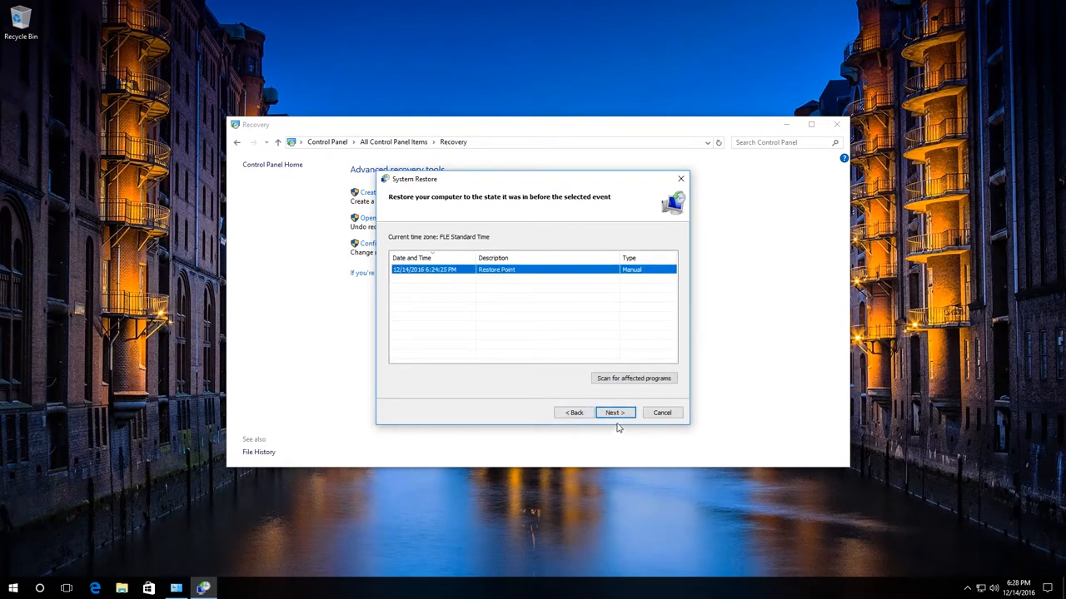
left_click(614, 413)
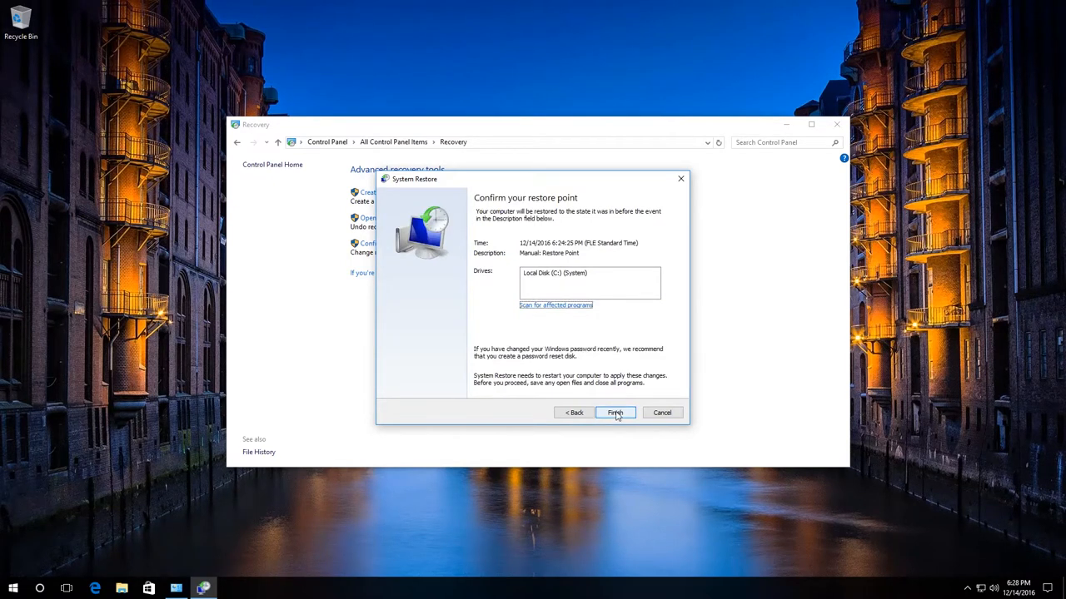
left_click(614, 413)
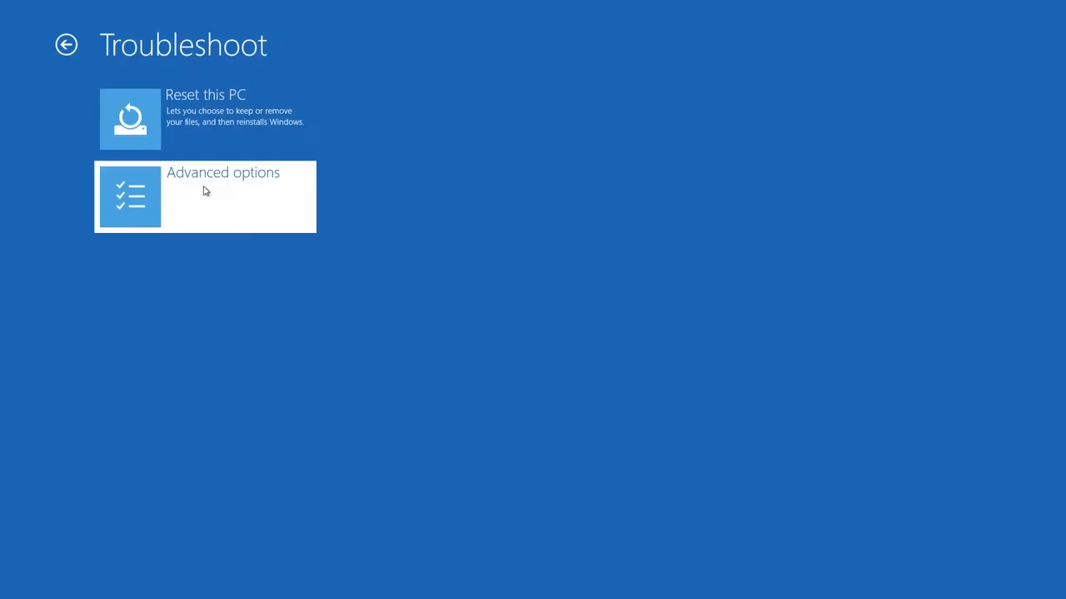
- From Advanced options start System Restore and select the manual restore point
left_click(206, 196)
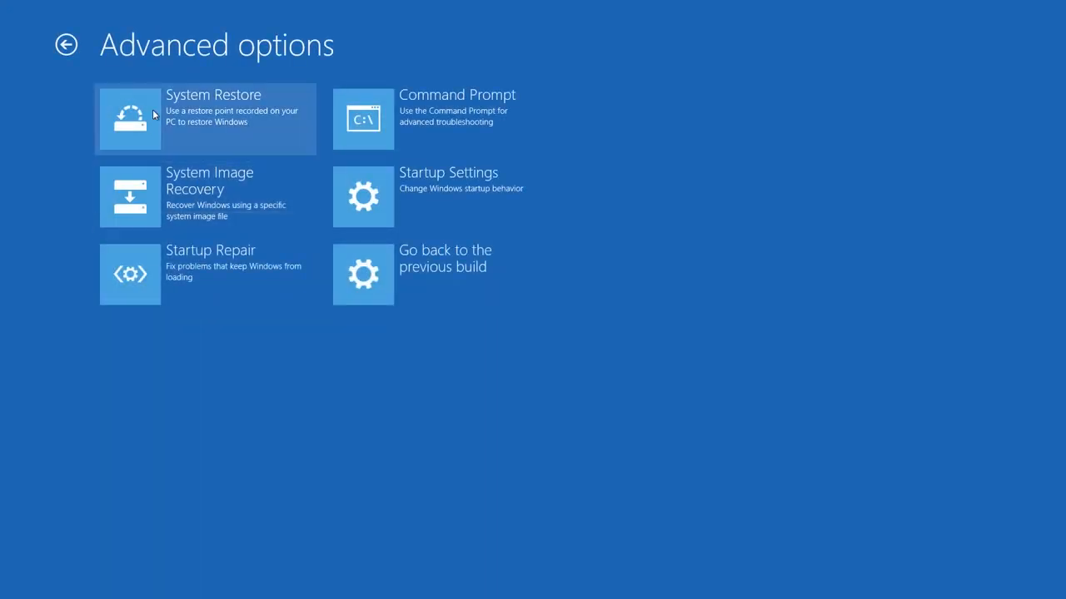
left_click(207, 118)
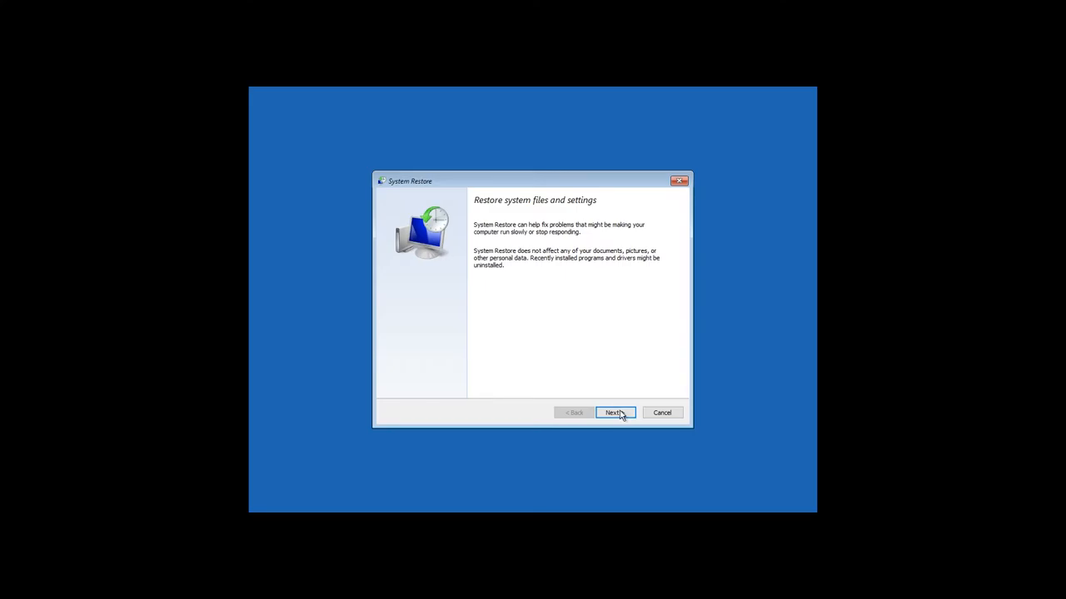
left_click(614, 413)
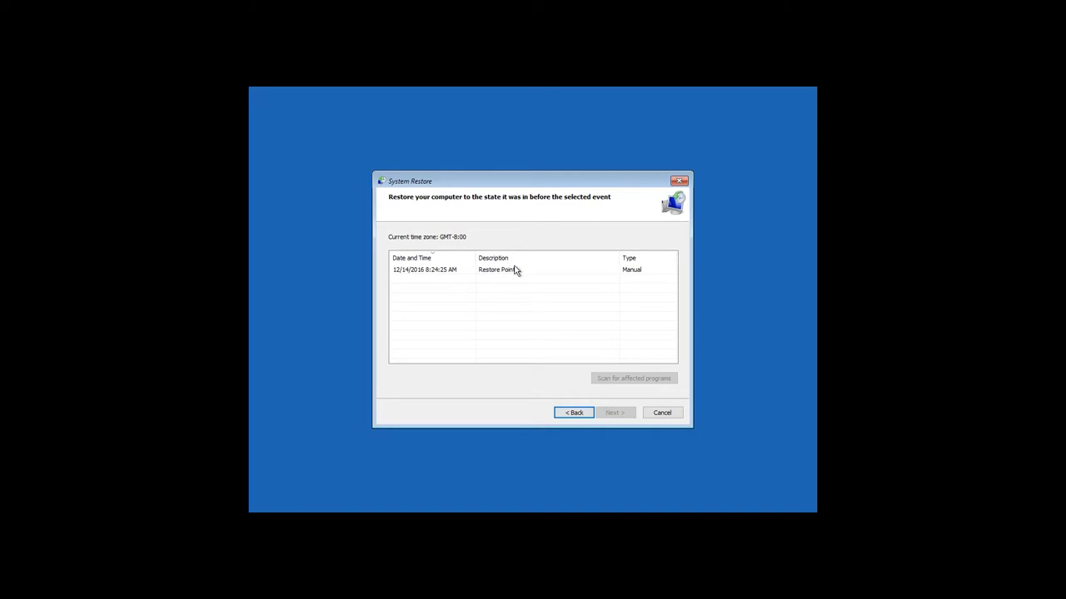
left_click(499, 270)
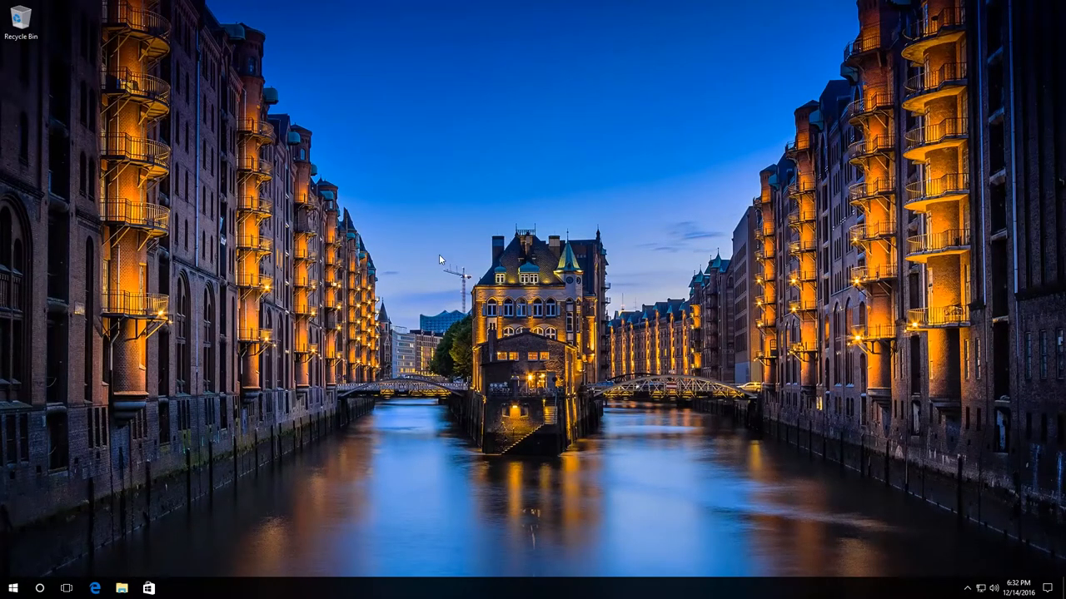
mouse_move(8, 586)
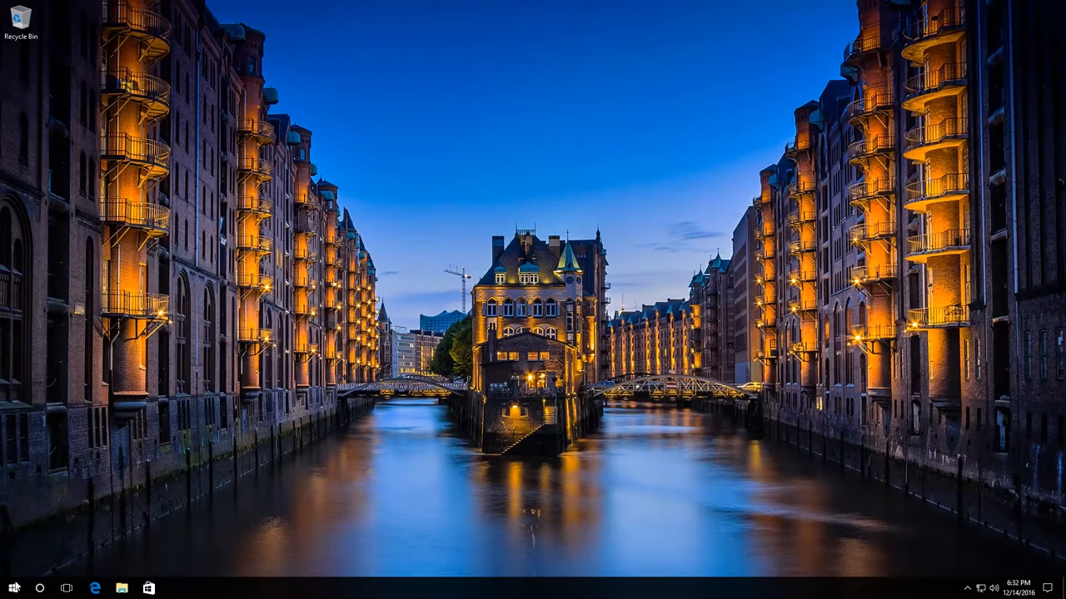
- Open Command Prompt (Admin) and enter rstrui.exe to launch System Restore
right_click(14, 589)
type("rs")
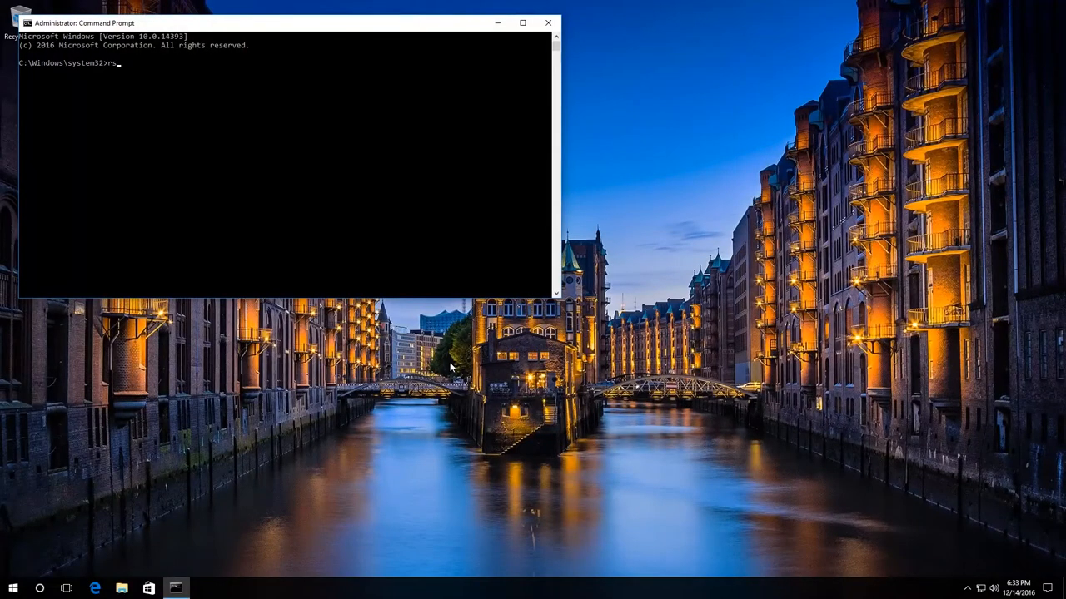
type("tr")
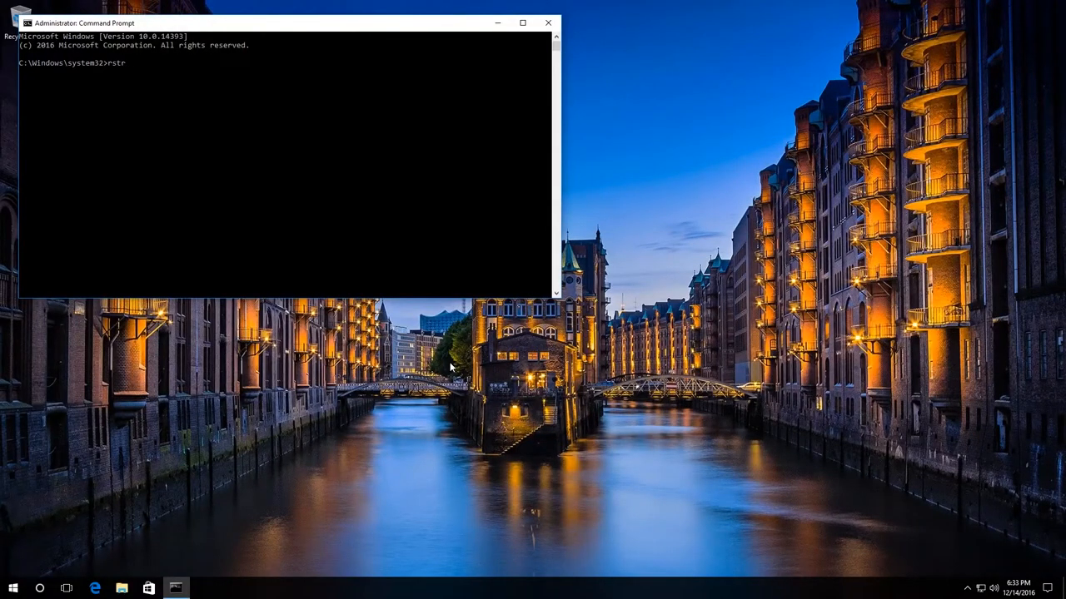
type("ui.")
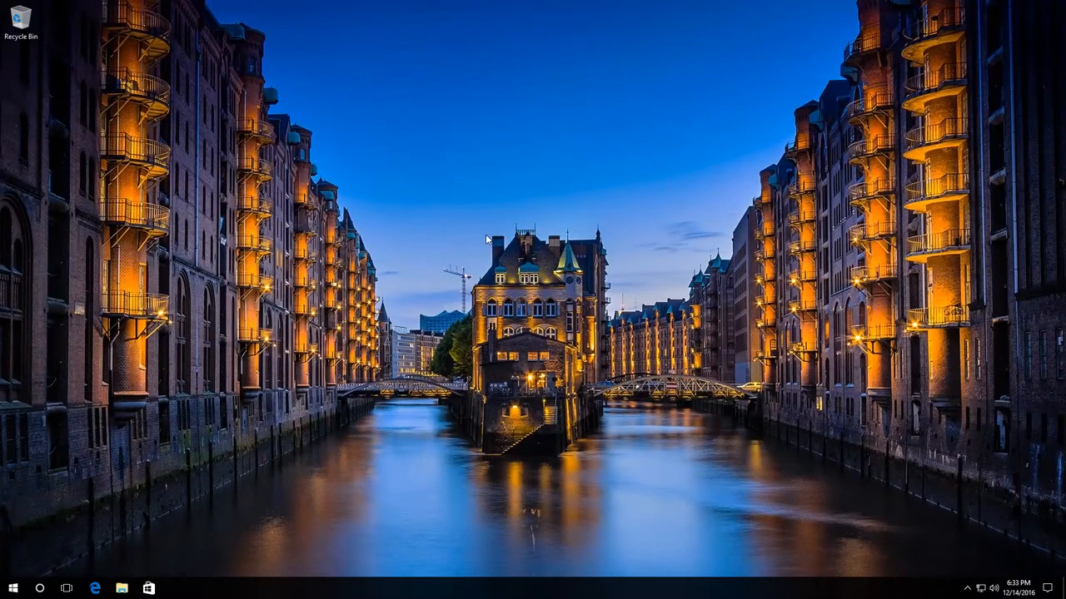
mouse_move(336, 336)
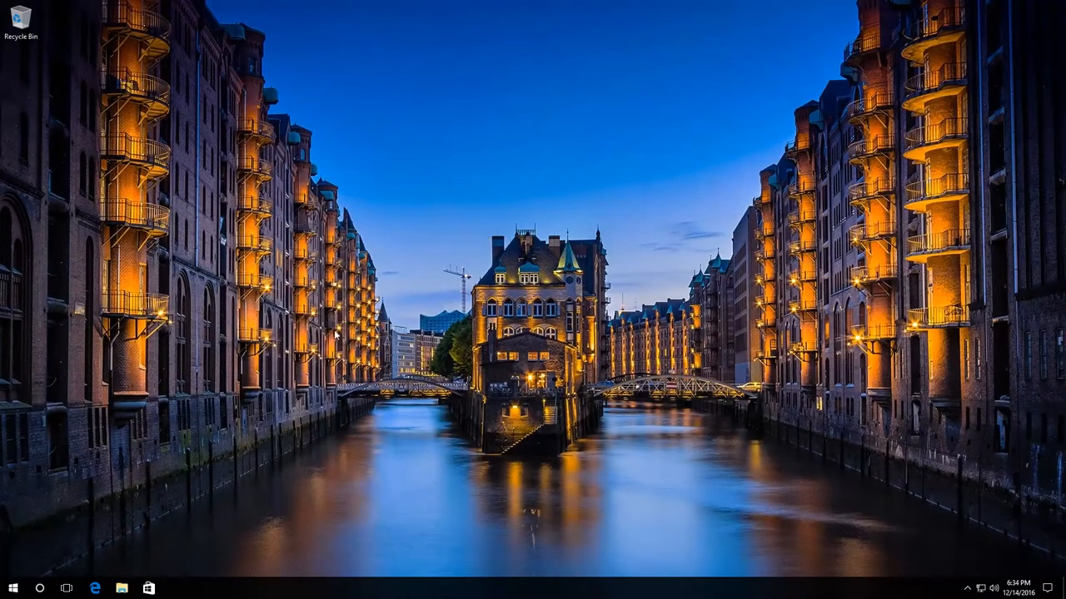
mouse_move(223, 419)
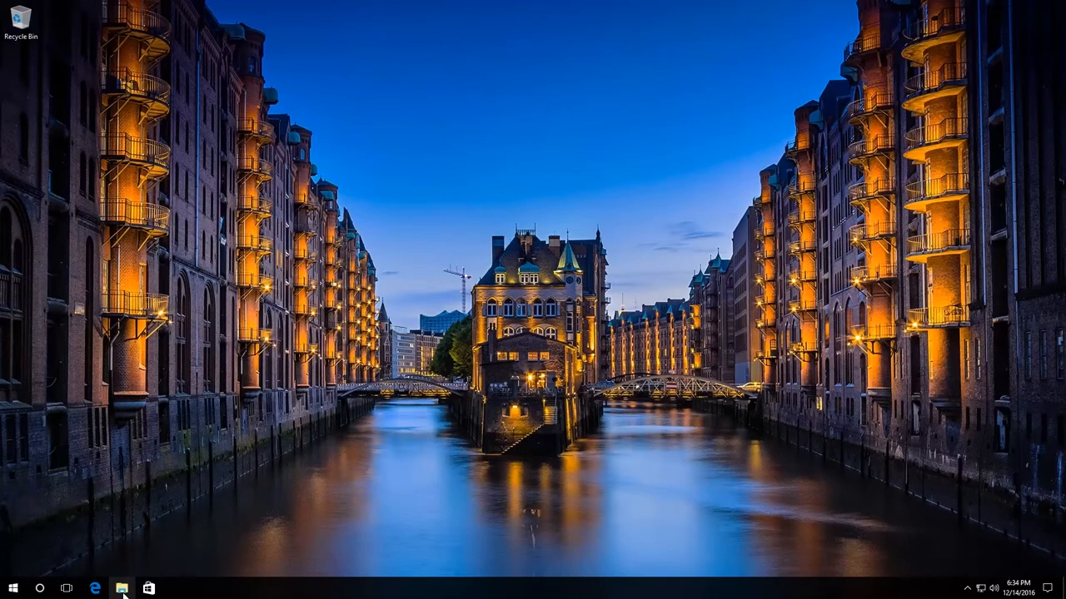
- Show This PC's drives in File Explorer and bring up the context menu for Local Disk (C:)
left_click(120, 590)
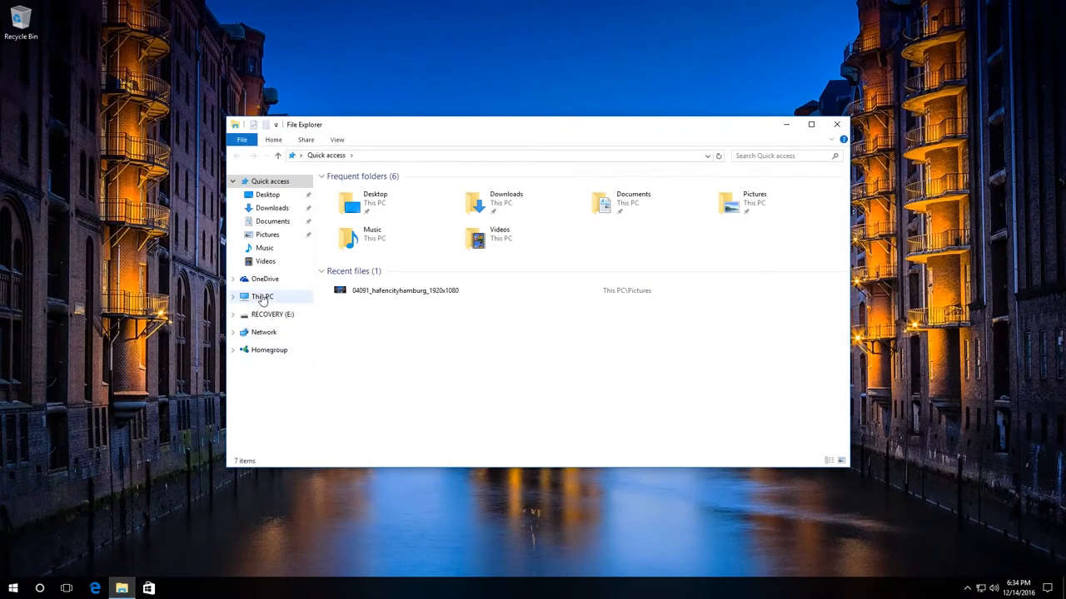
left_click(263, 296)
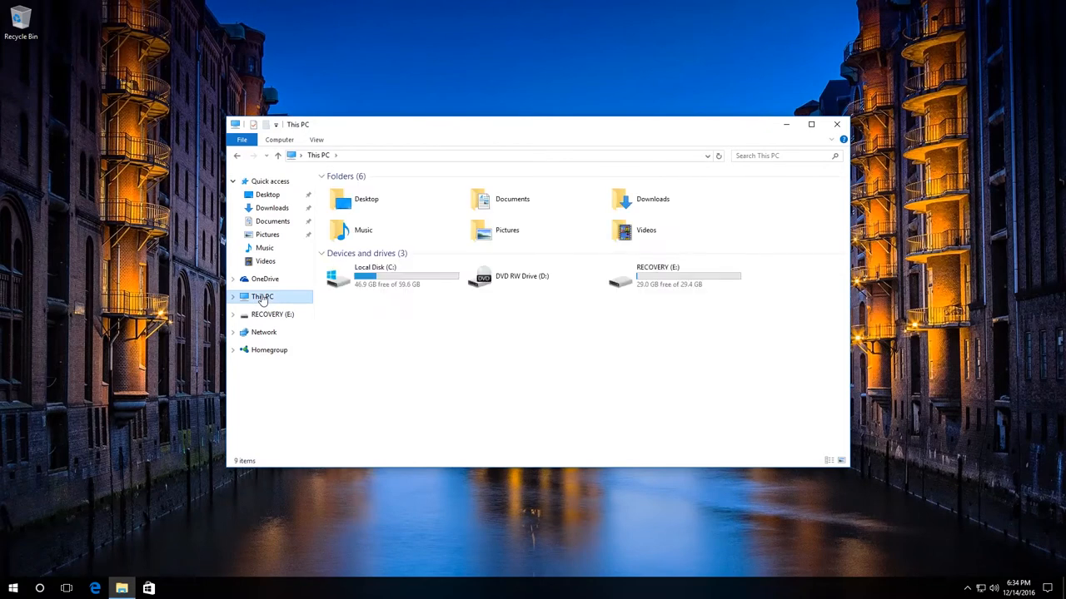
left_click(391, 277)
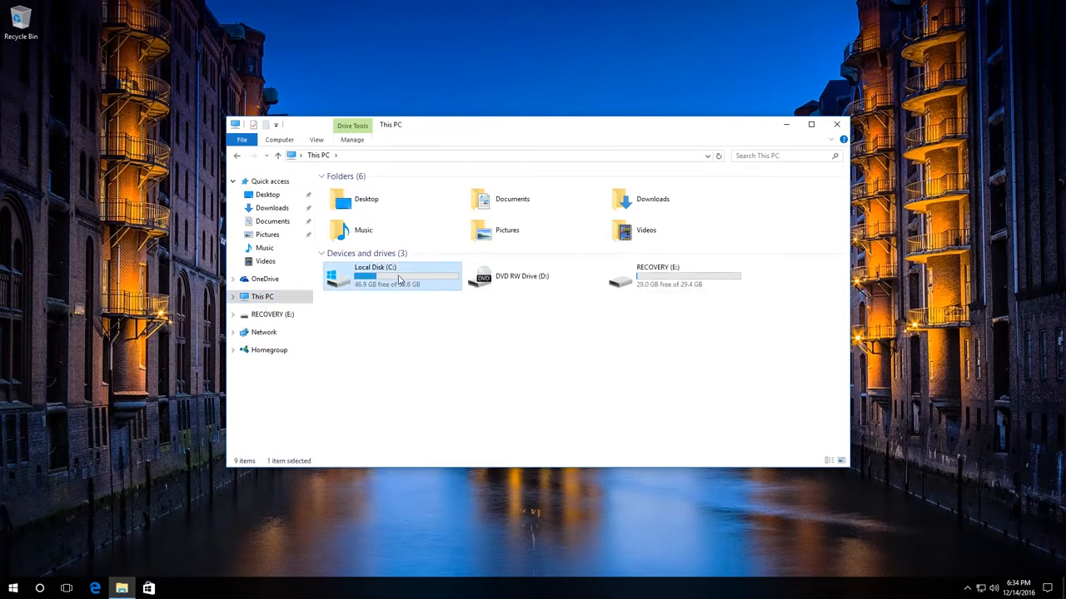
right_click(391, 276)
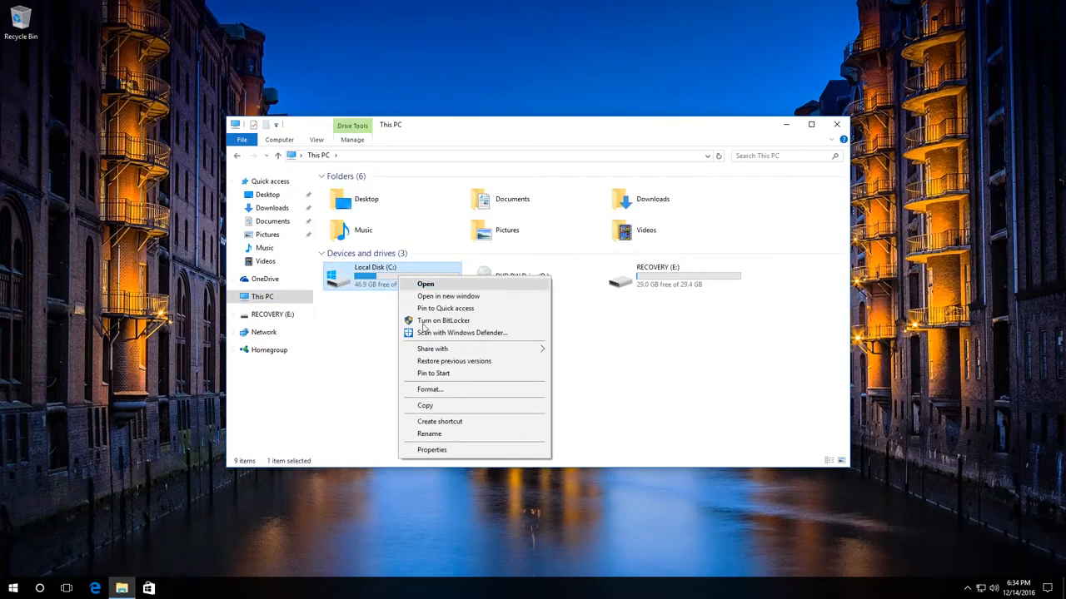
mouse_move(432, 450)
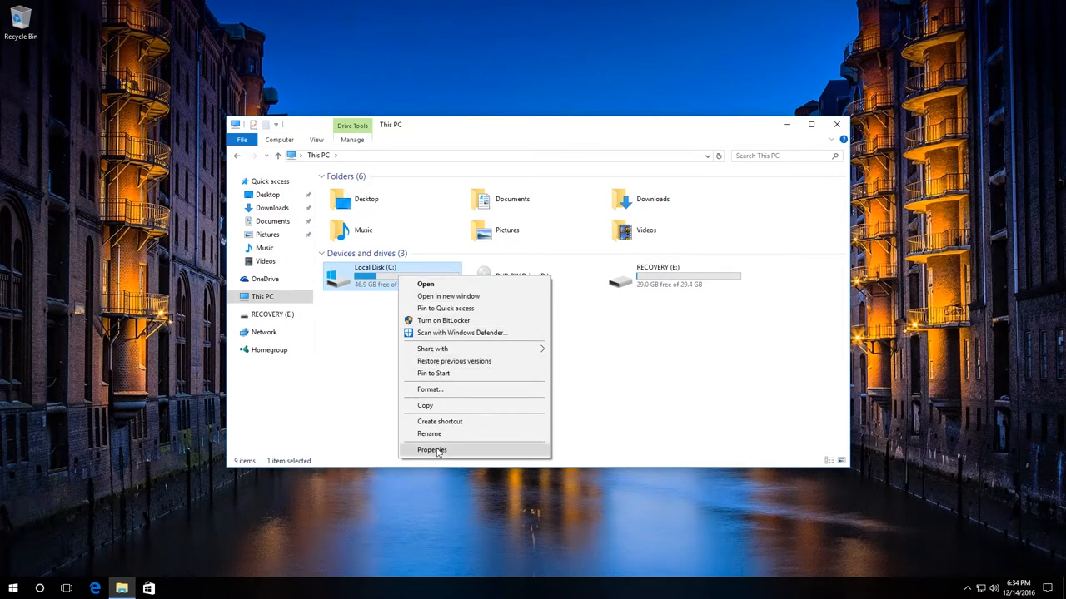
- From drive C's Properties, run Disk Cleanup with system files and reach More Options
left_click(431, 449)
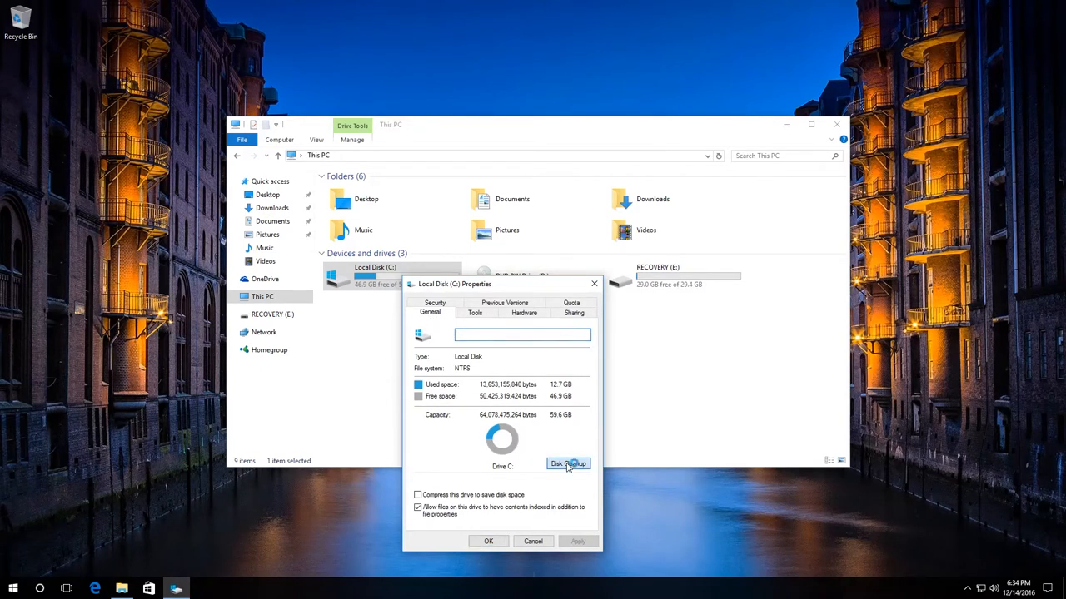
left_click(568, 463)
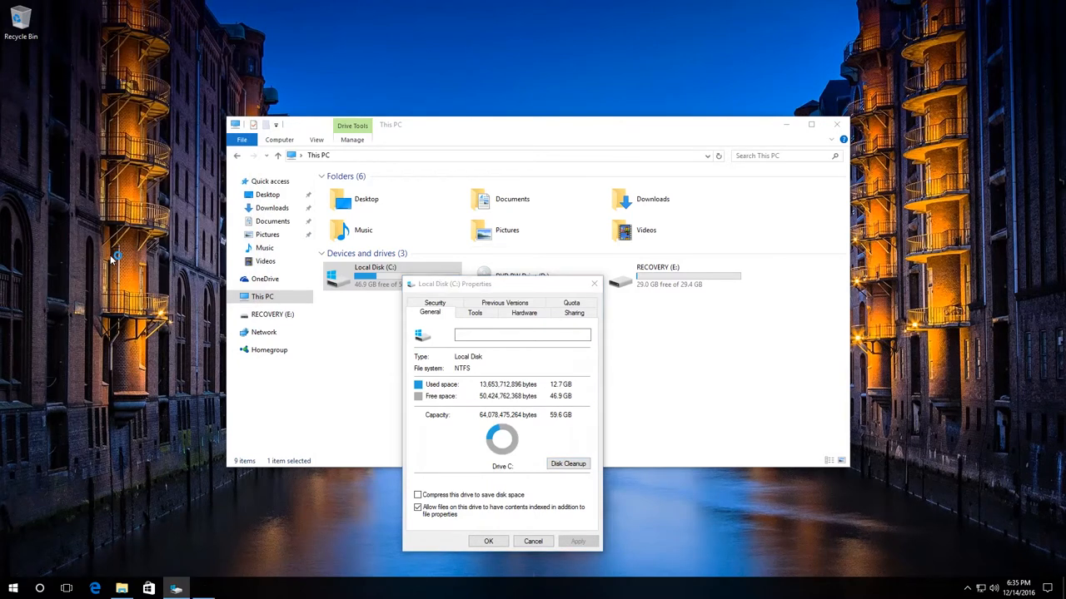
left_click(566, 463)
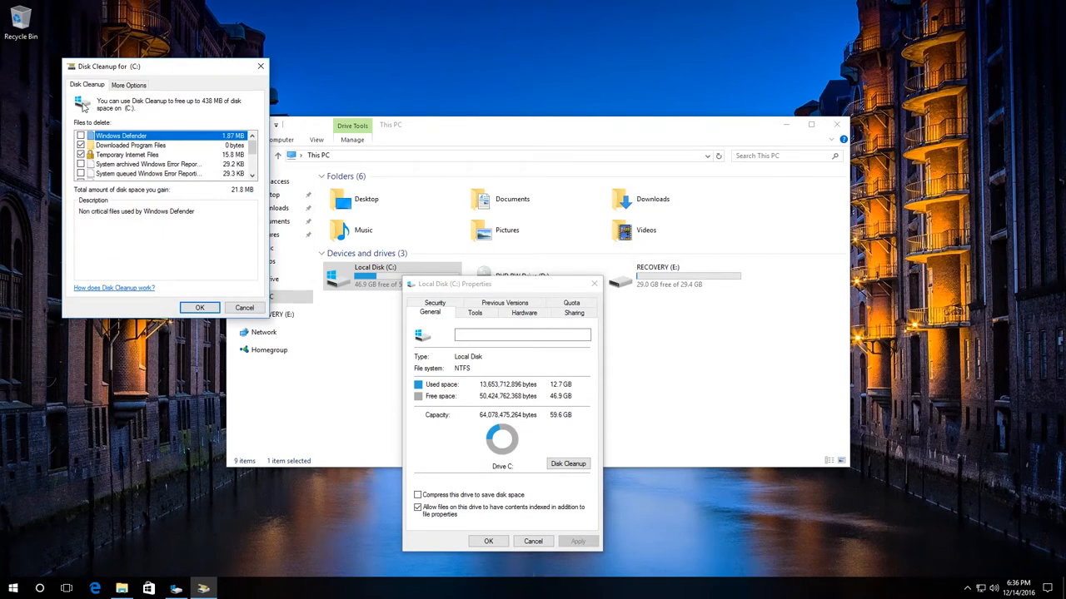
left_click(129, 83)
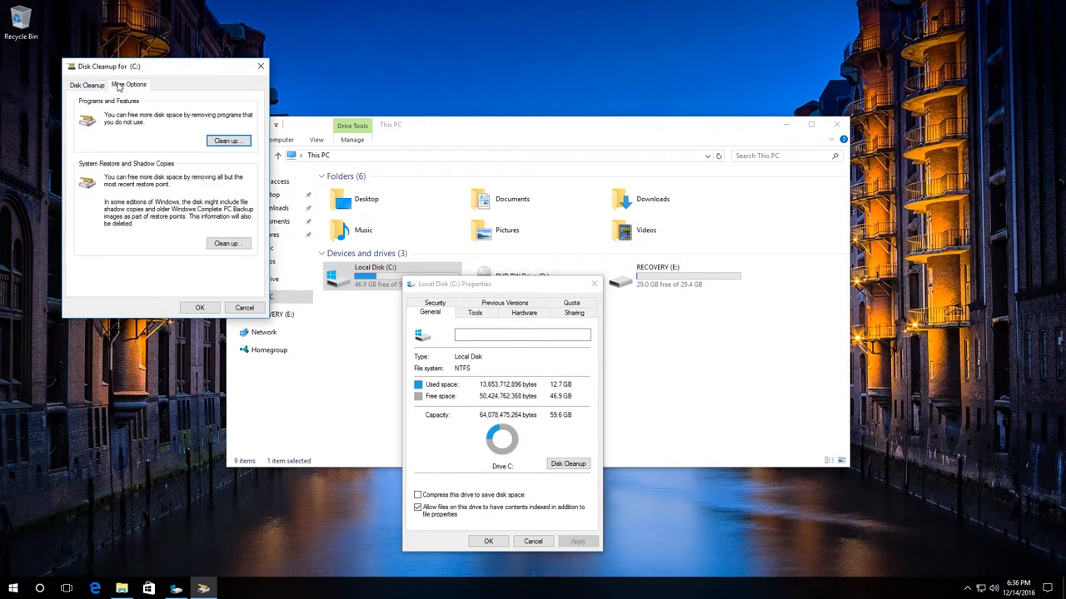
mouse_move(153, 203)
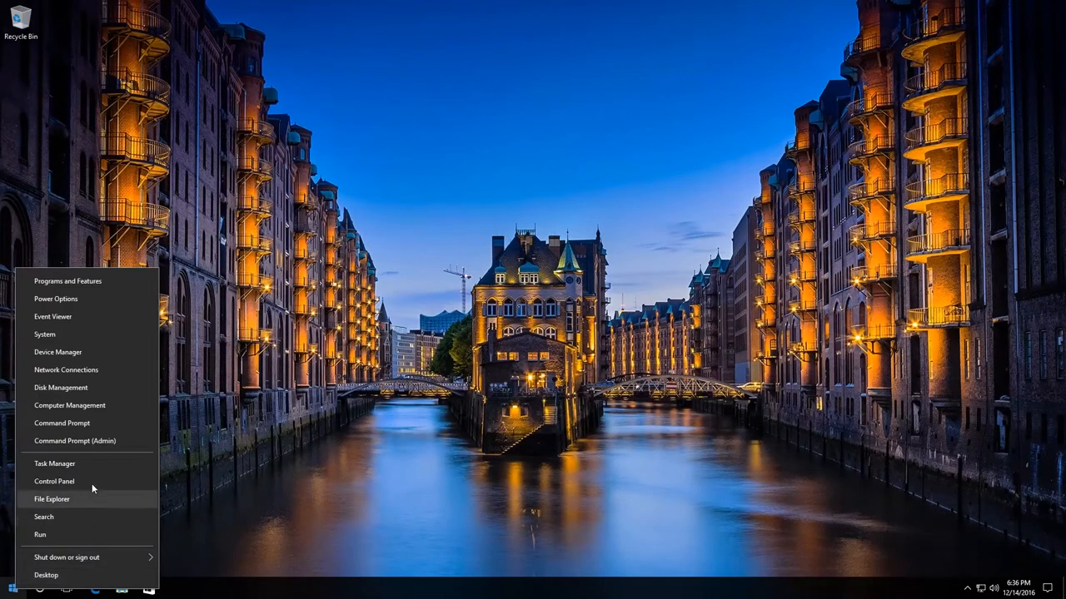
- From Control Panel Recovery, configure System Restore and reach drive C's protection settings
left_click(54, 481)
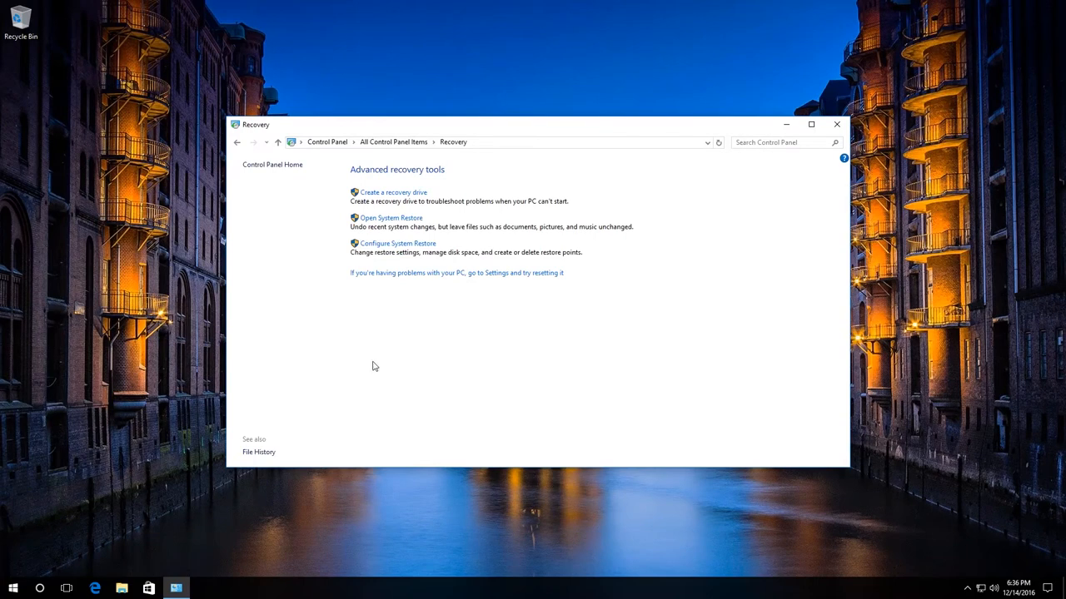
left_click(397, 243)
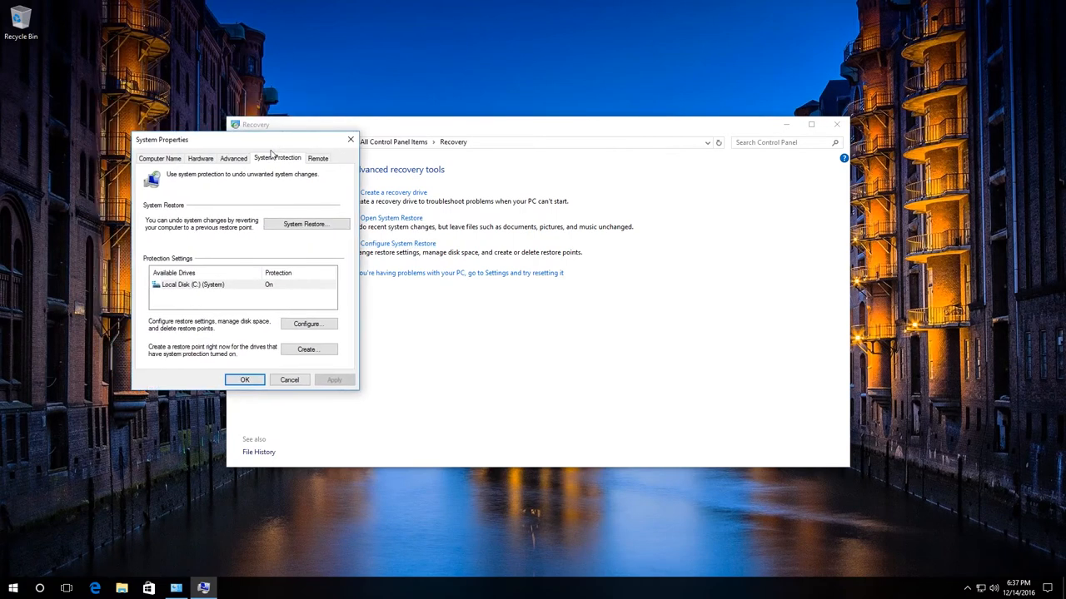
mouse_move(269, 163)
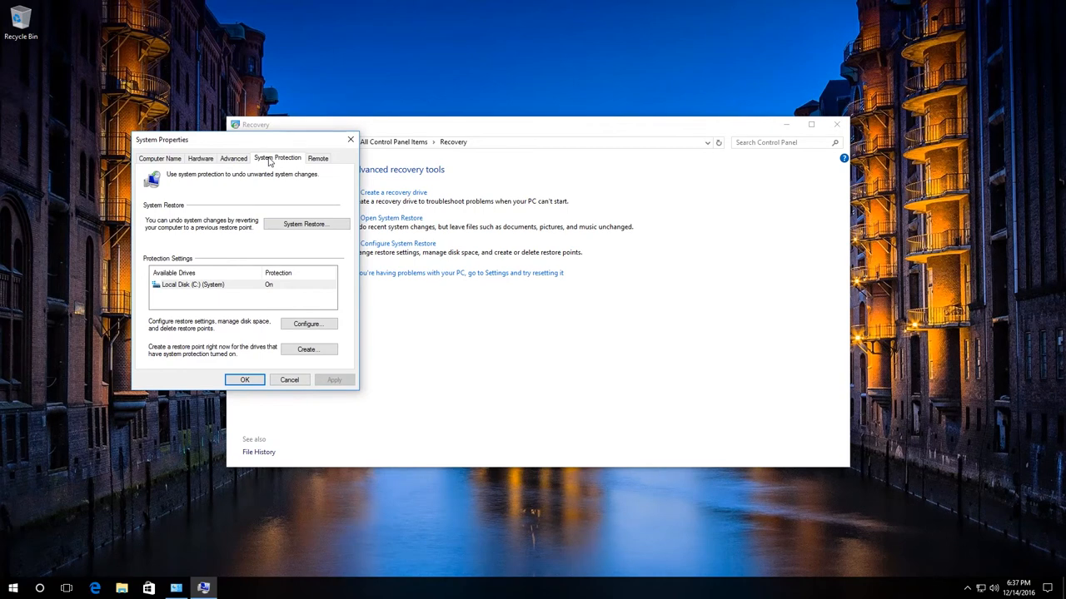
mouse_move(323, 323)
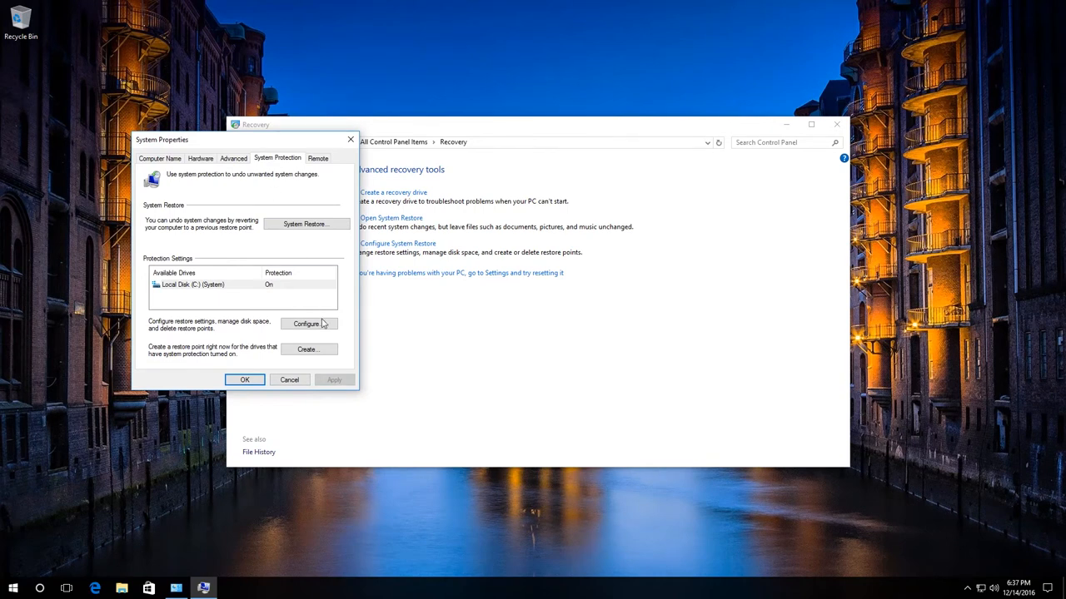
left_click(309, 323)
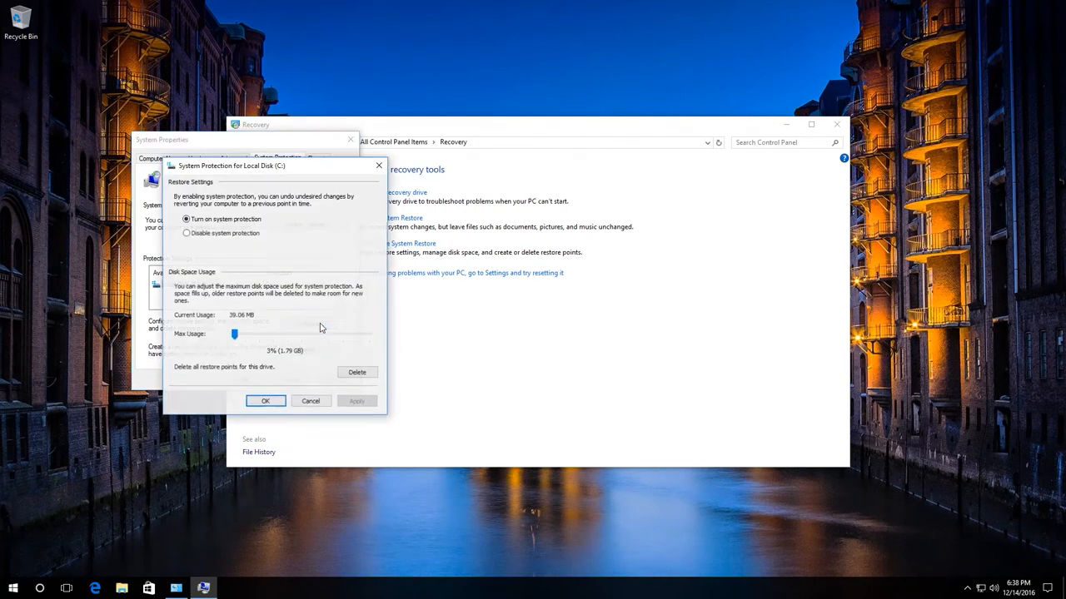